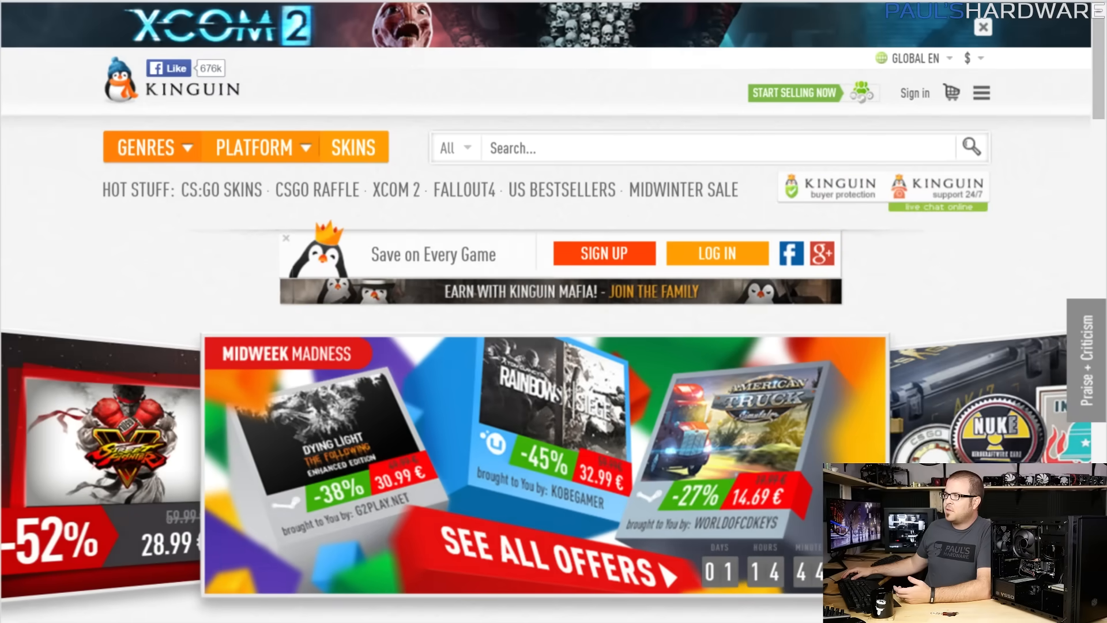
Search Kinguin for 'windows' and scroll through the bestseller Windows key offers
{"action": "type", "text": "wind"}
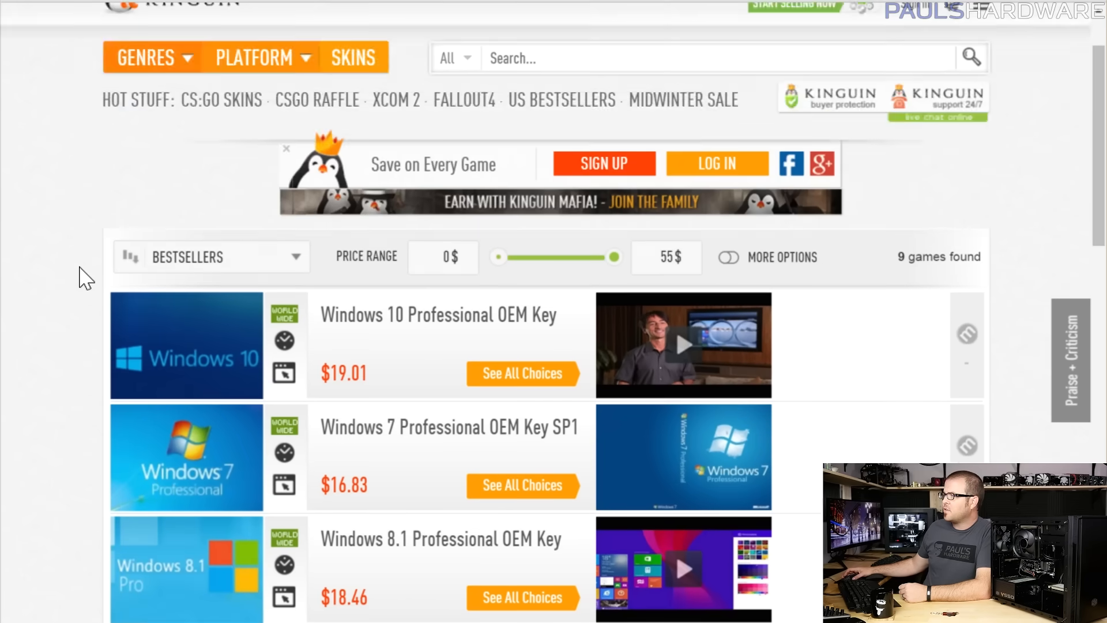
{"action": "scroll", "scroll_direction": "down", "scroll_amount": 3}
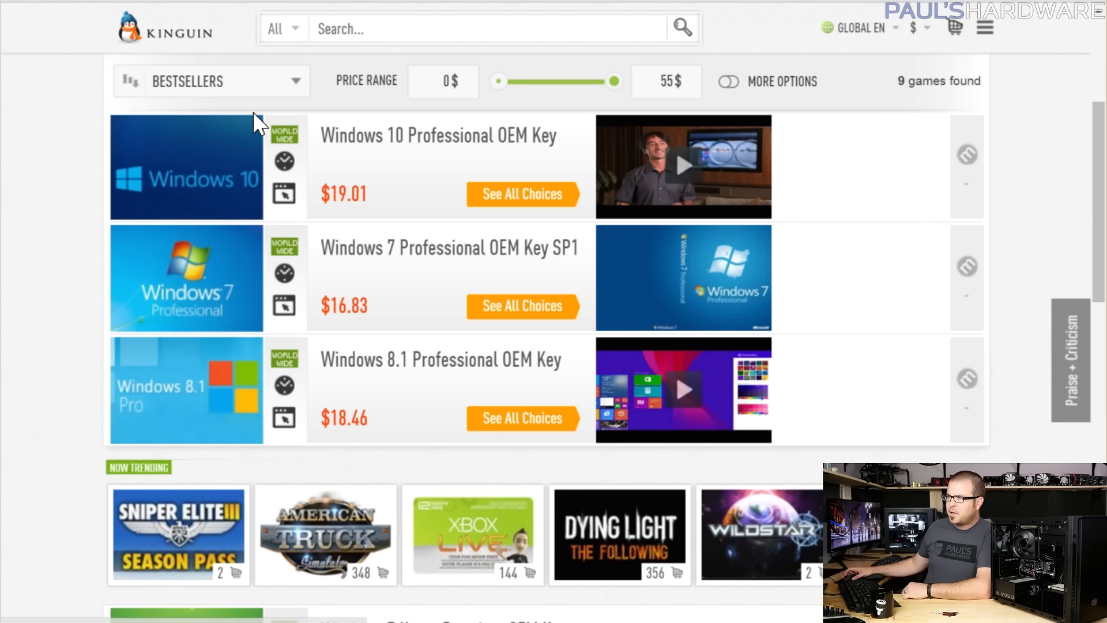
{"action": "mouse_move", "coordinate": [297, 180]}
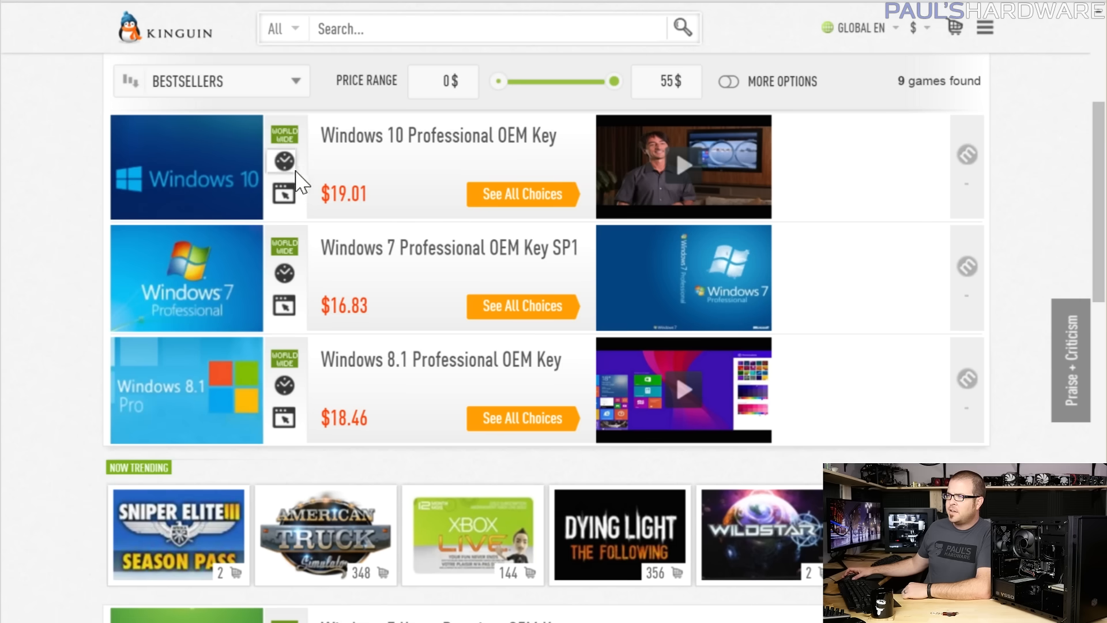
{"action": "mouse_move", "coordinate": [282, 161]}
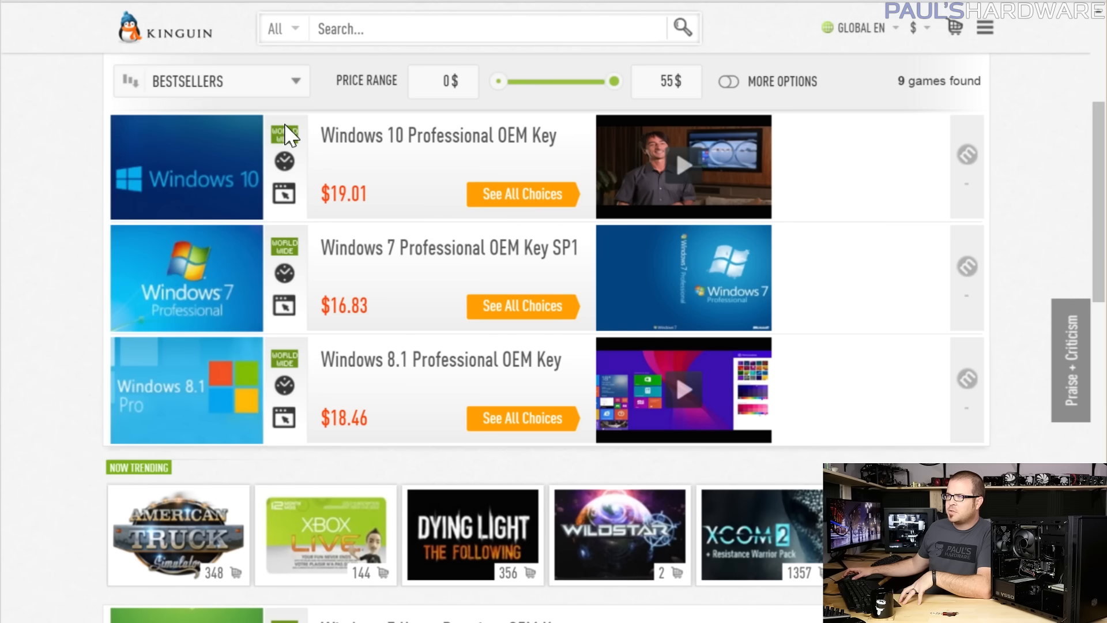
{"action": "mouse_move", "coordinate": [289, 255]}
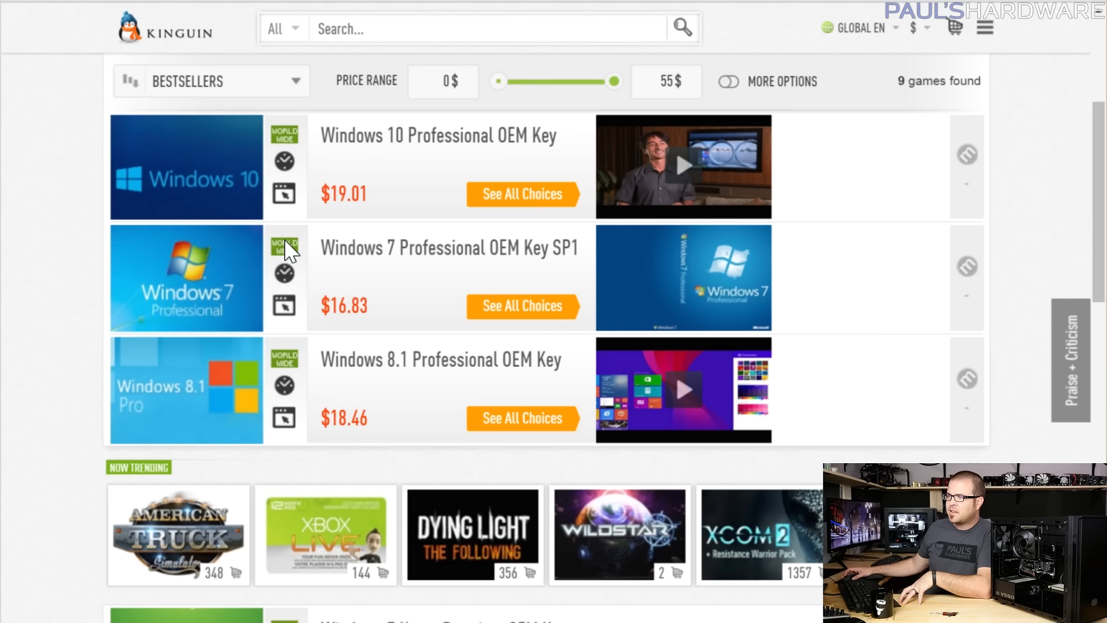
{"action": "scroll", "scroll_direction": "down", "scroll_amount": 3}
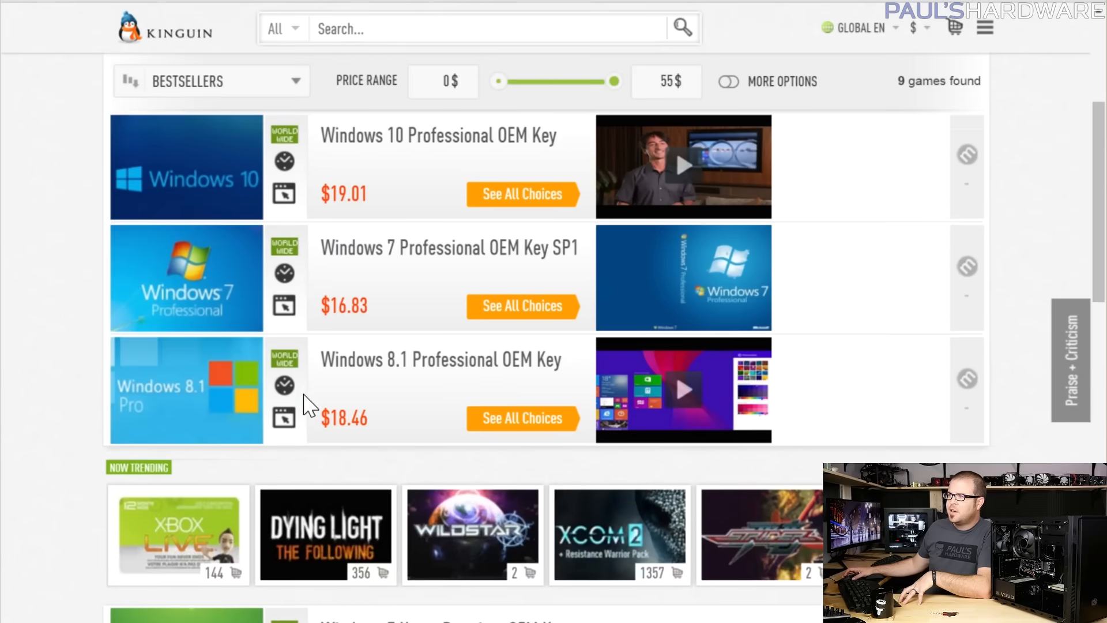
{"action": "mouse_move", "coordinate": [397, 282]}
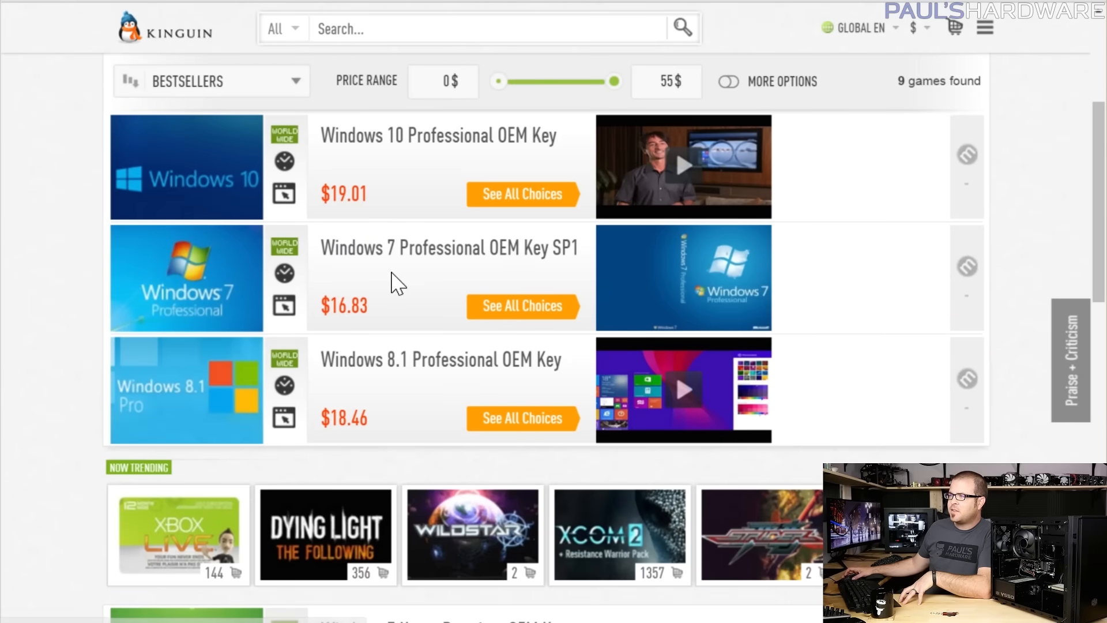
{"action": "scroll", "scroll_direction": "down", "scroll_amount": 3}
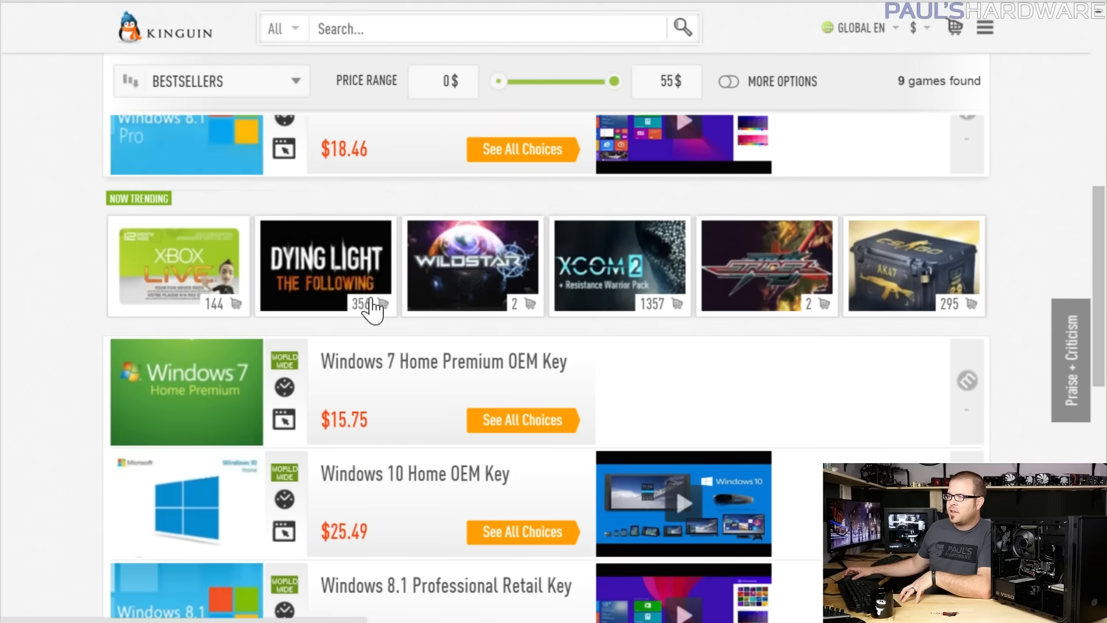
{"action": "scroll", "scroll_direction": "down", "scroll_amount": 3}
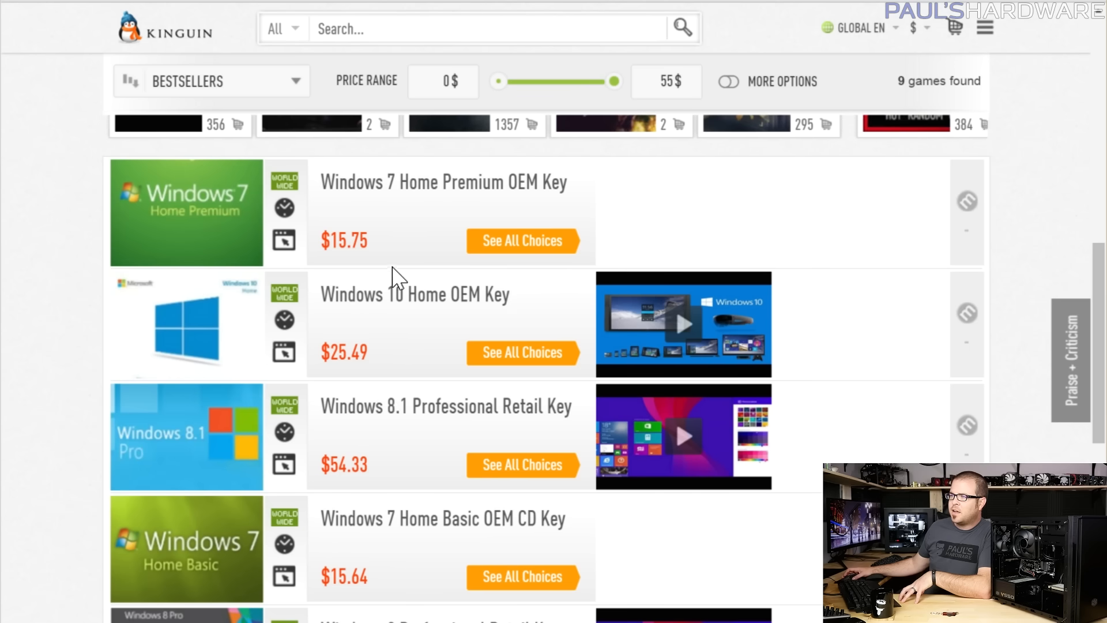
{"action": "mouse_move", "coordinate": [416, 237]}
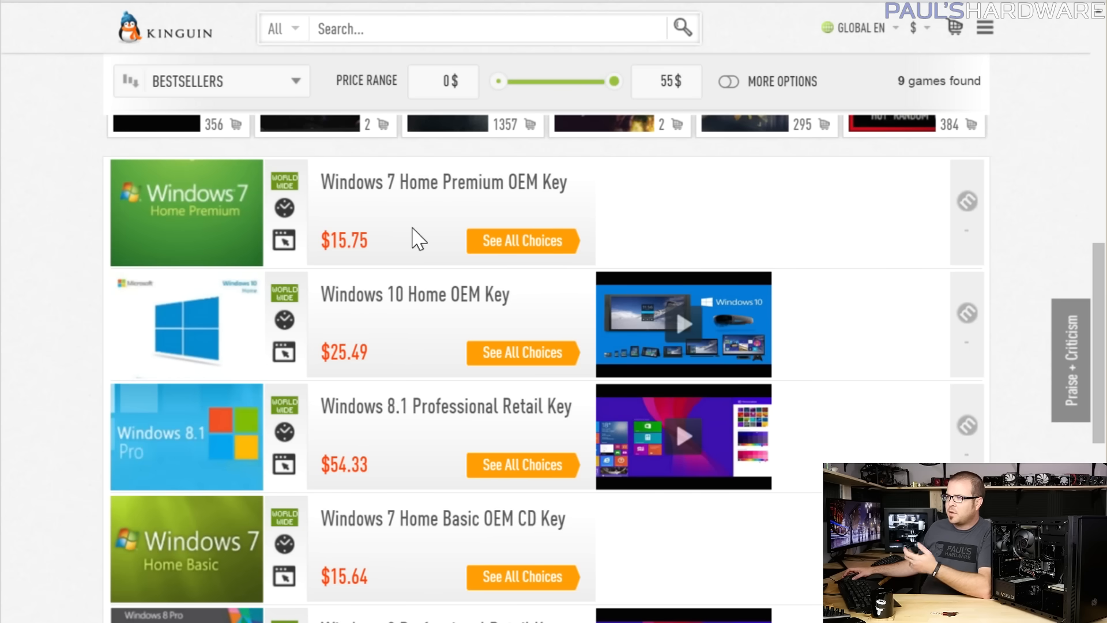
{"action": "mouse_move", "coordinate": [410, 256]}
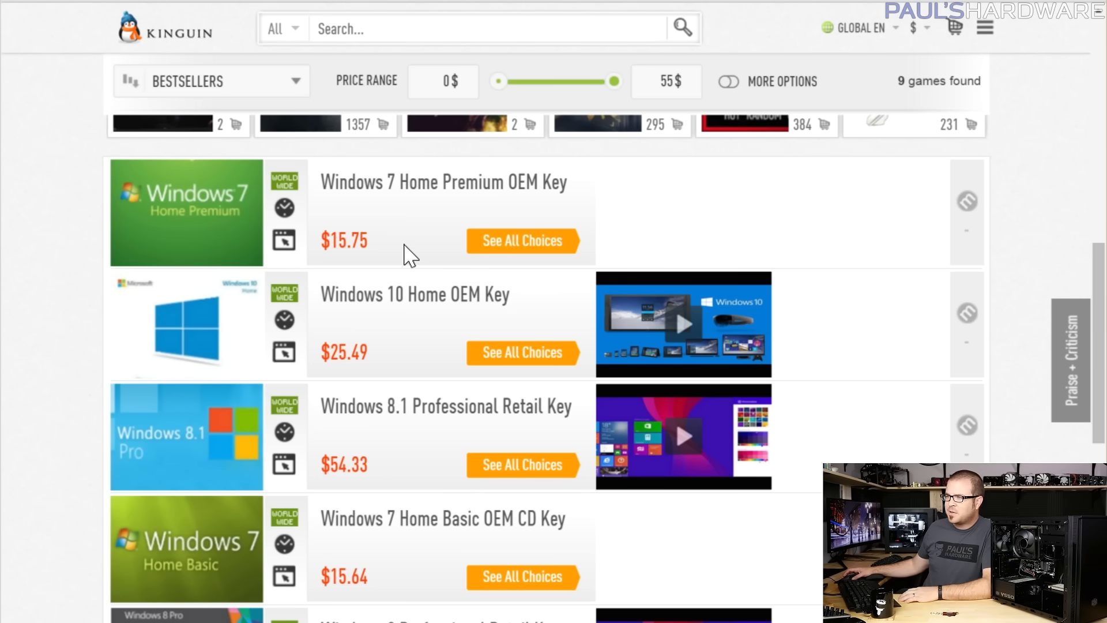
{"action": "mouse_move", "coordinate": [413, 243]}
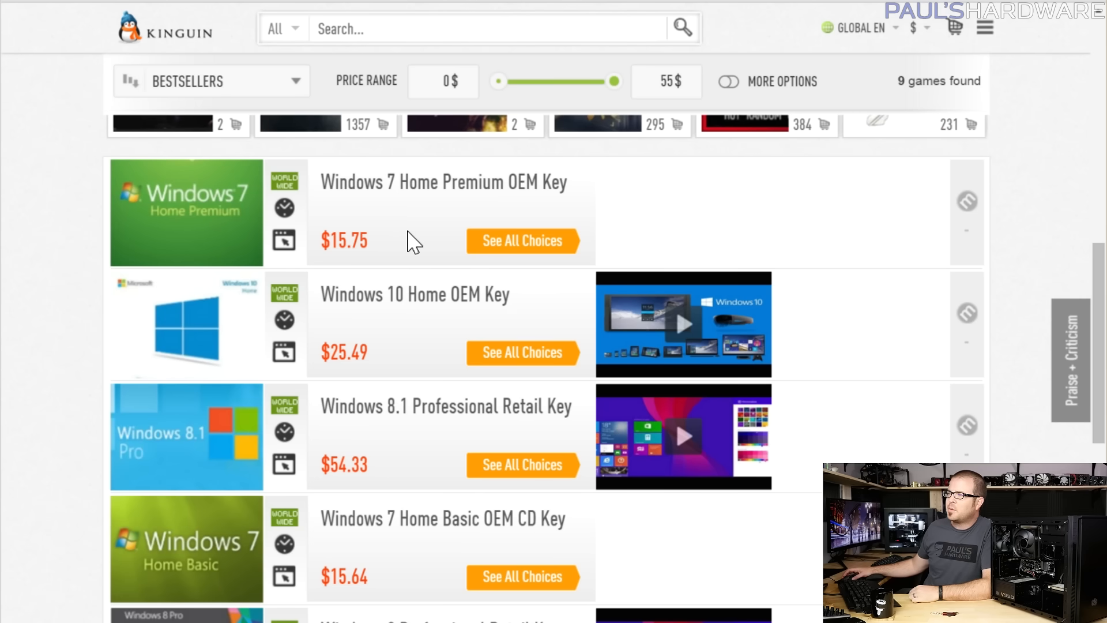
{"action": "scroll", "scroll_direction": "down", "scroll_amount": 3}
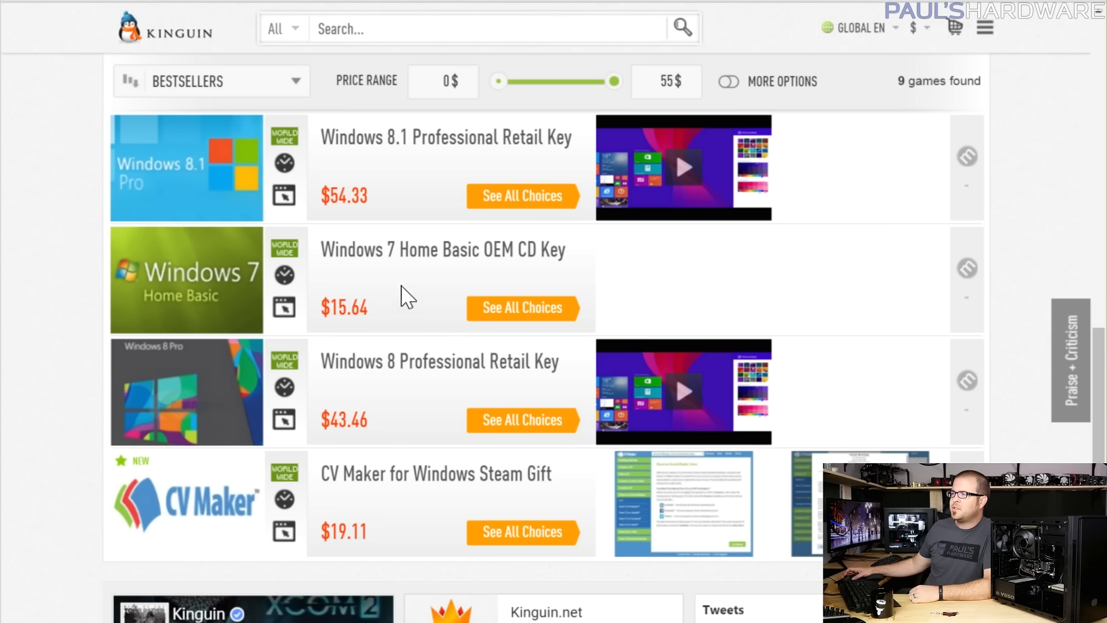
Scroll the results to the Windows 10 Professional OEM Key listing priced at $20.09
{"action": "scroll", "scroll_direction": "down", "scroll_amount": 3}
{"action": "type", "text": "windows 10"}
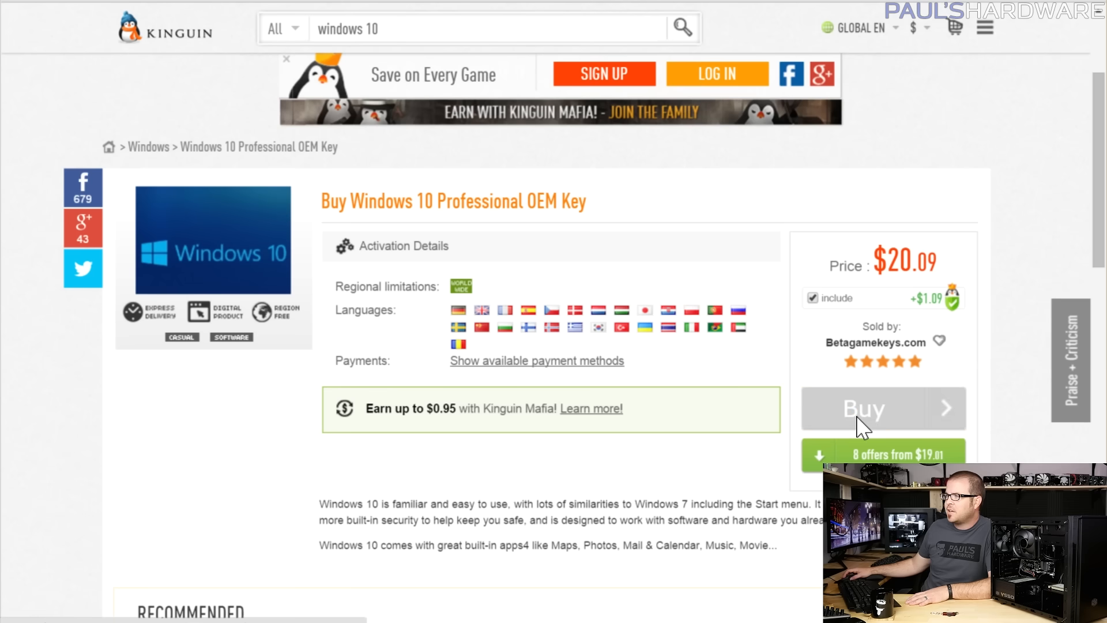
Buy the Windows 10 Professional OEM Key and decline the 'Now Or Never' add-on offers
{"action": "left_click", "coordinate": [882, 409]}
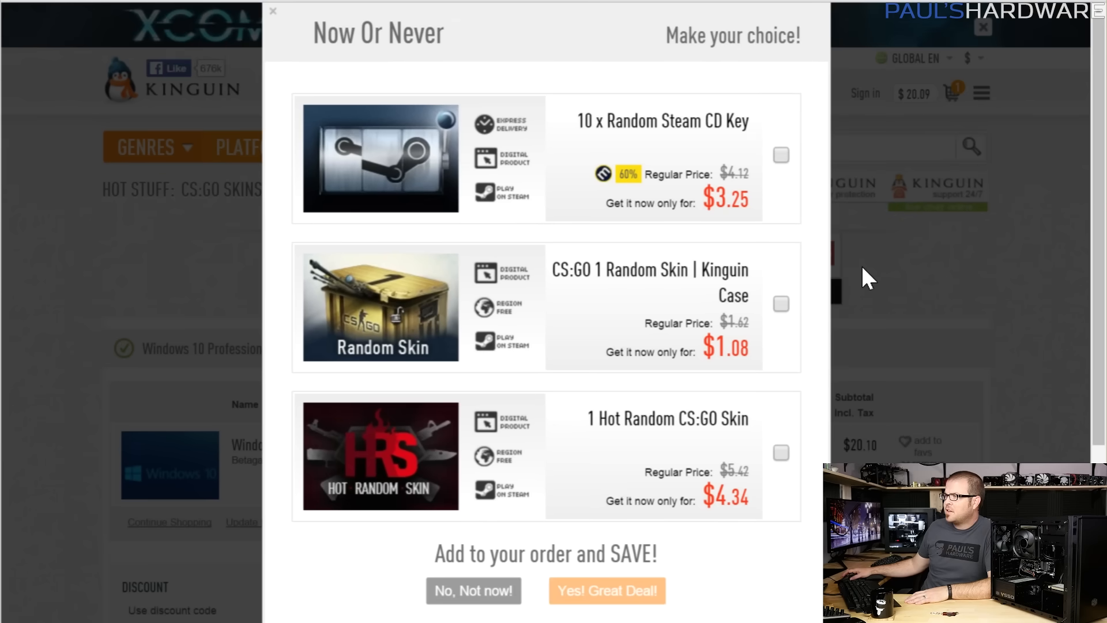
{"action": "left_click", "coordinate": [473, 591]}
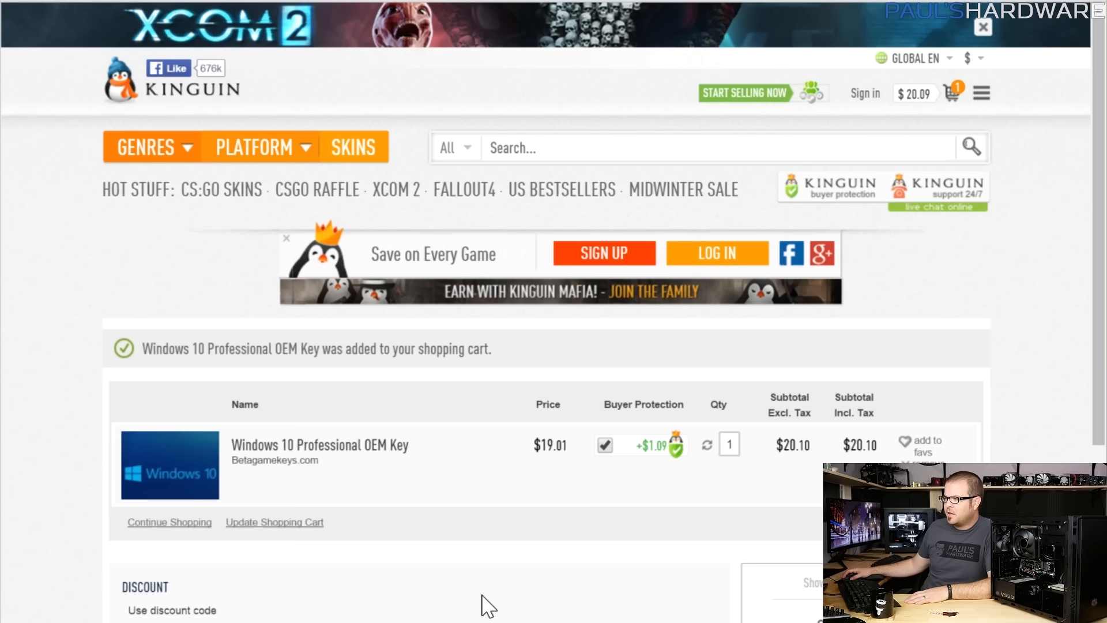
{"action": "mouse_move", "coordinate": [728, 441]}
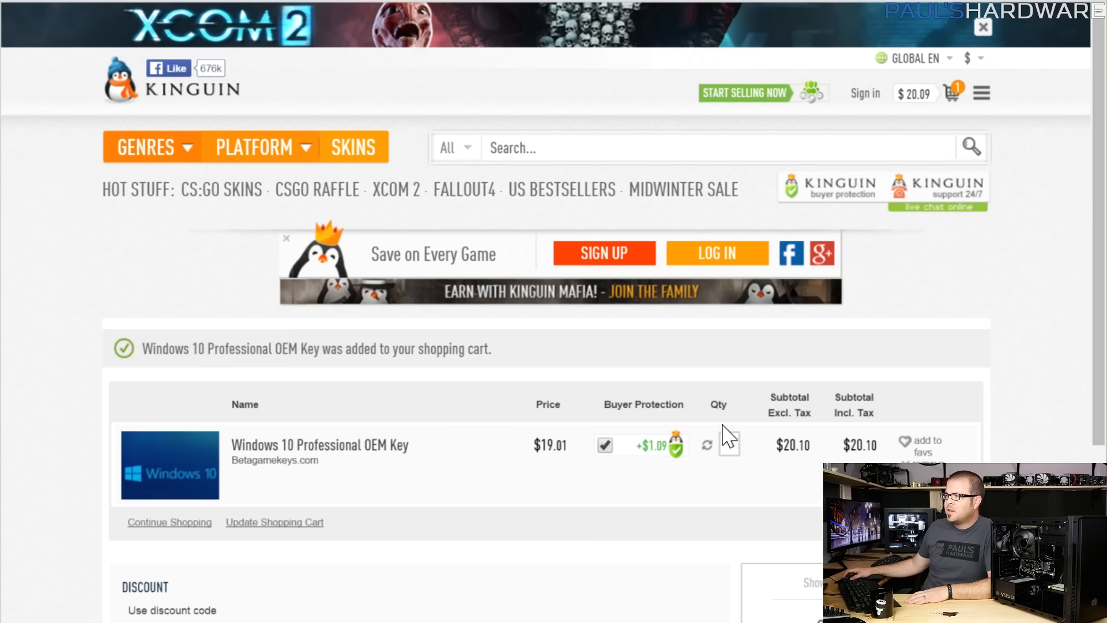
{"action": "scroll", "scroll_direction": "down", "scroll_amount": 3}
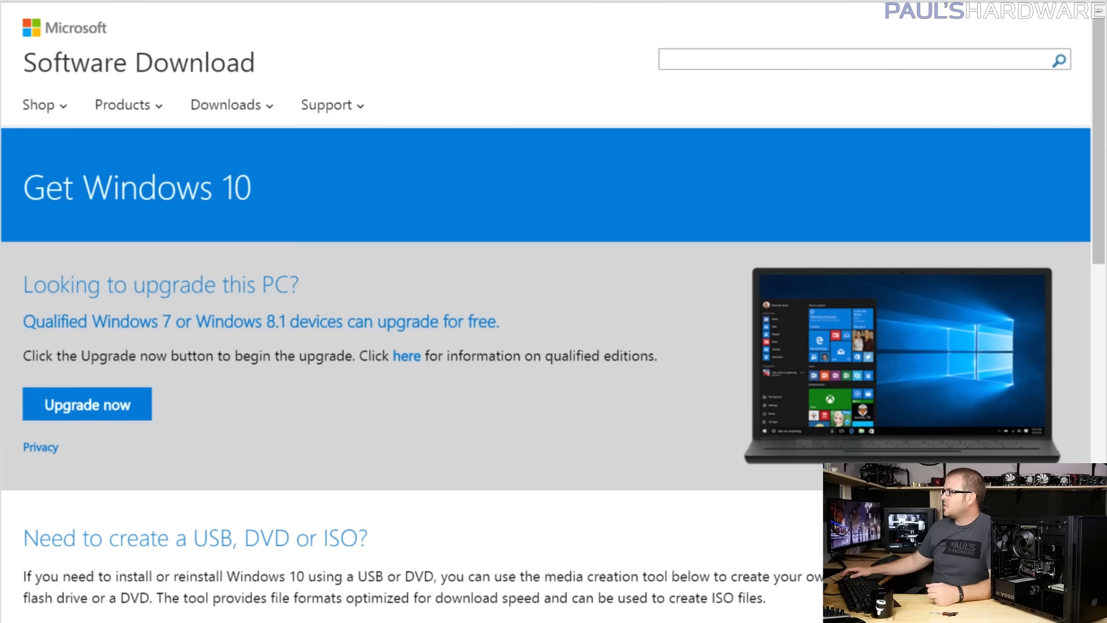
{"action": "mouse_move", "coordinate": [540, 145]}
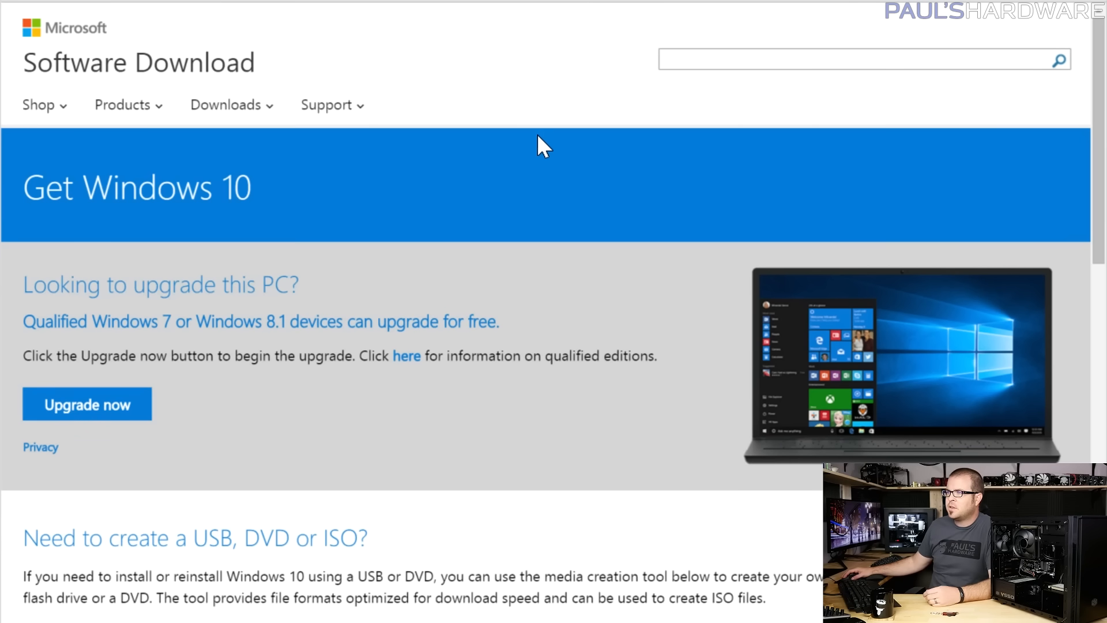
{"action": "mouse_move", "coordinate": [519, 216]}
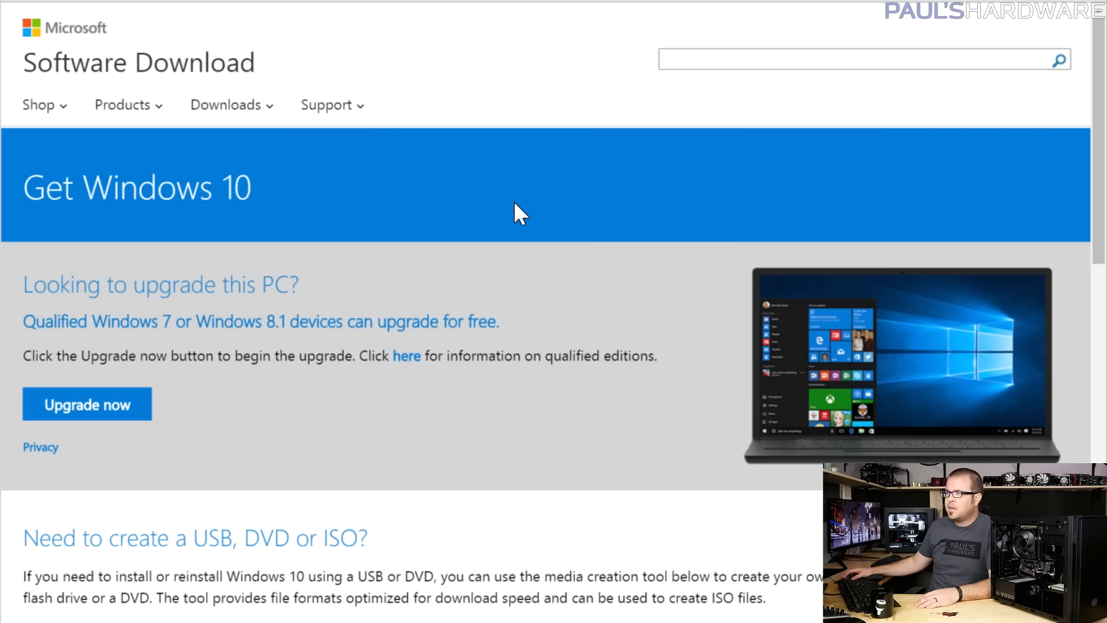
Scroll the Get Windows 10 page down to the USB media requirements and tool download
{"action": "scroll", "scroll_direction": "down", "scroll_amount": 3}
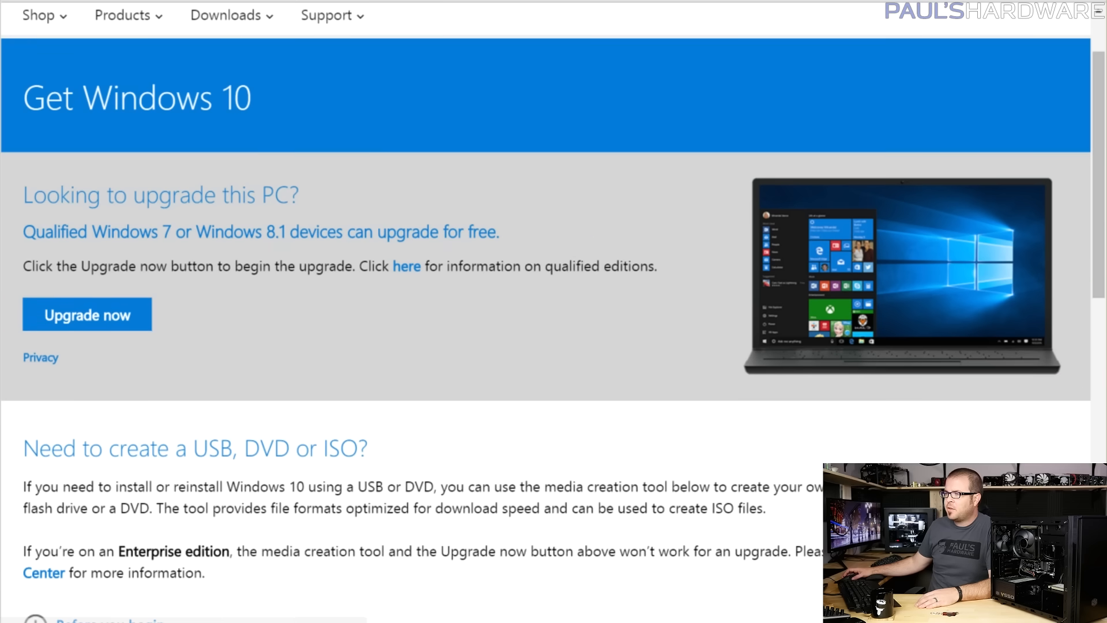
{"action": "scroll", "scroll_direction": "down", "scroll_amount": 3}
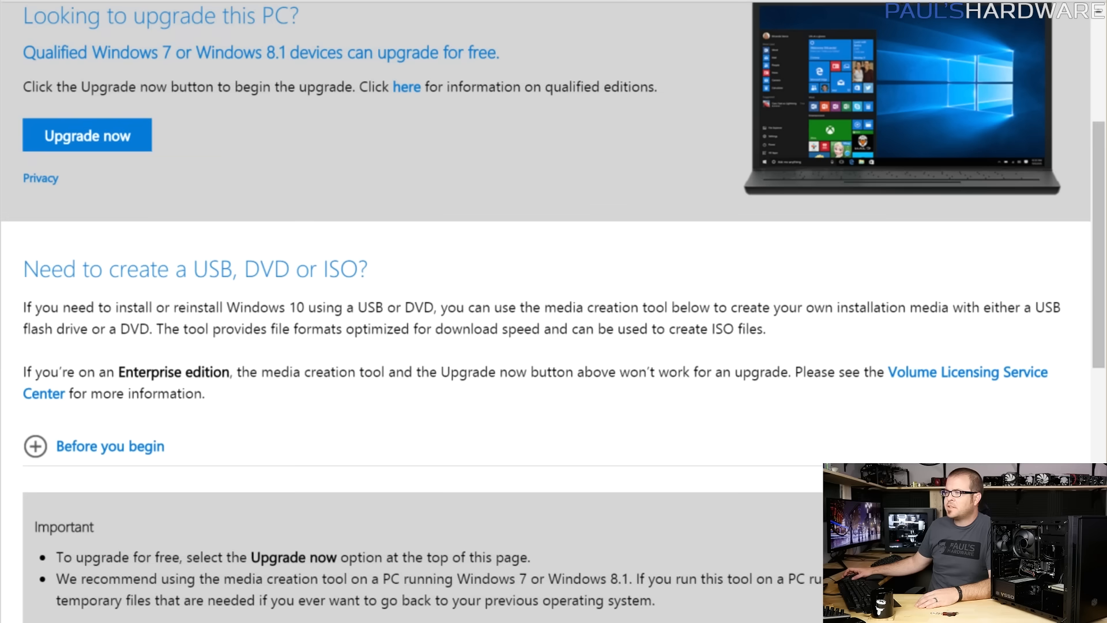
{"action": "mouse_move", "coordinate": [809, 346]}
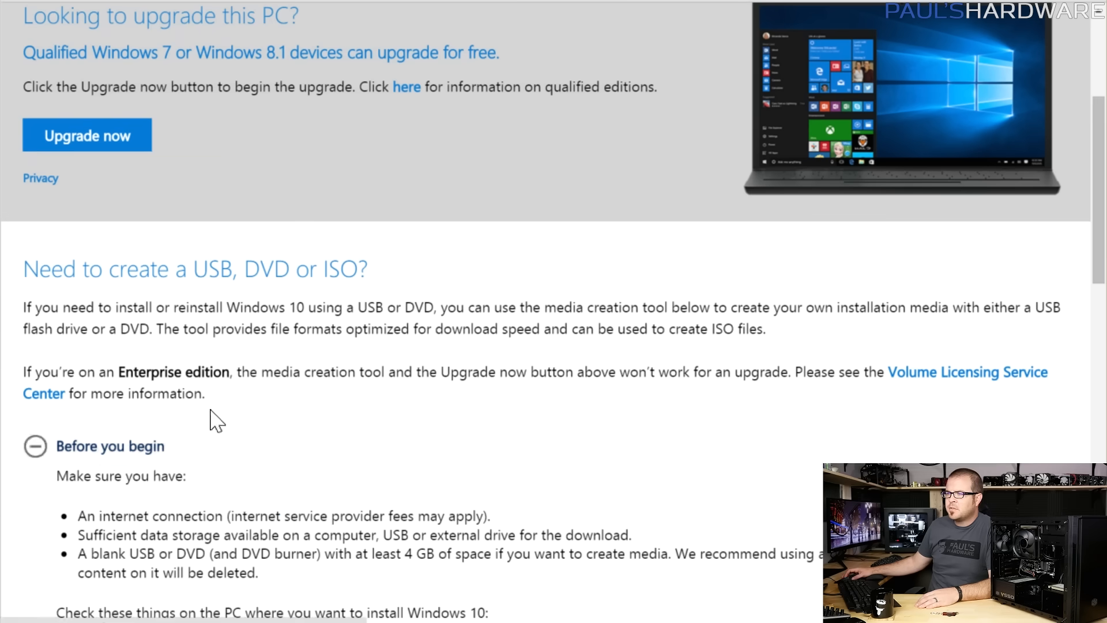
{"action": "scroll", "scroll_direction": "down", "scroll_amount": 3}
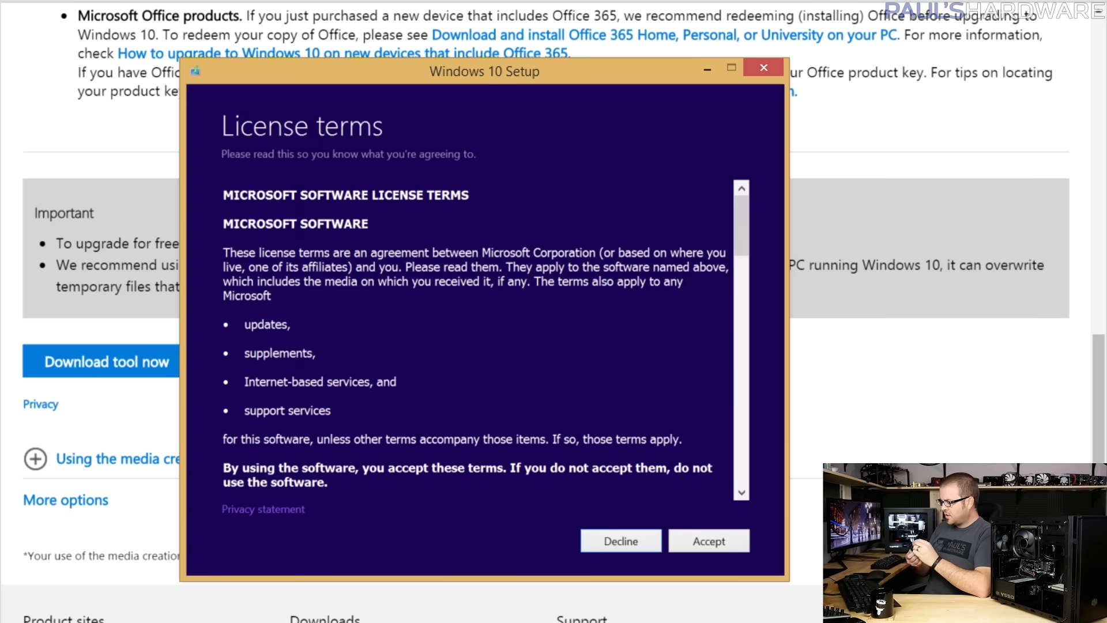
Accept the license terms and choose 'Create installation media for another PC'
{"action": "left_click", "coordinate": [708, 541]}
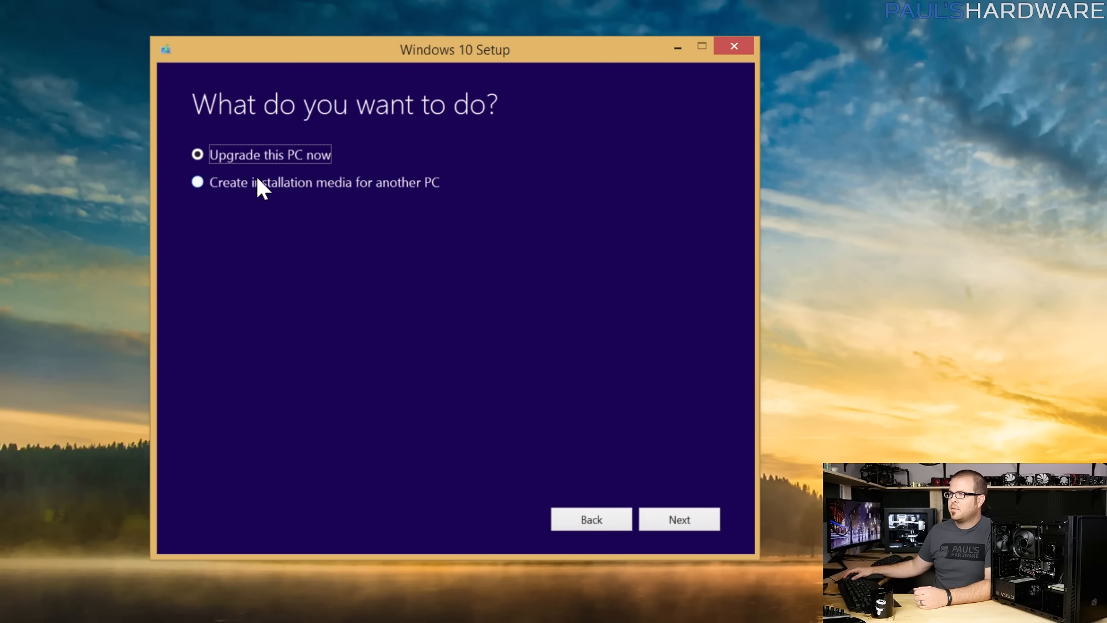
{"action": "left_click", "coordinate": [197, 182]}
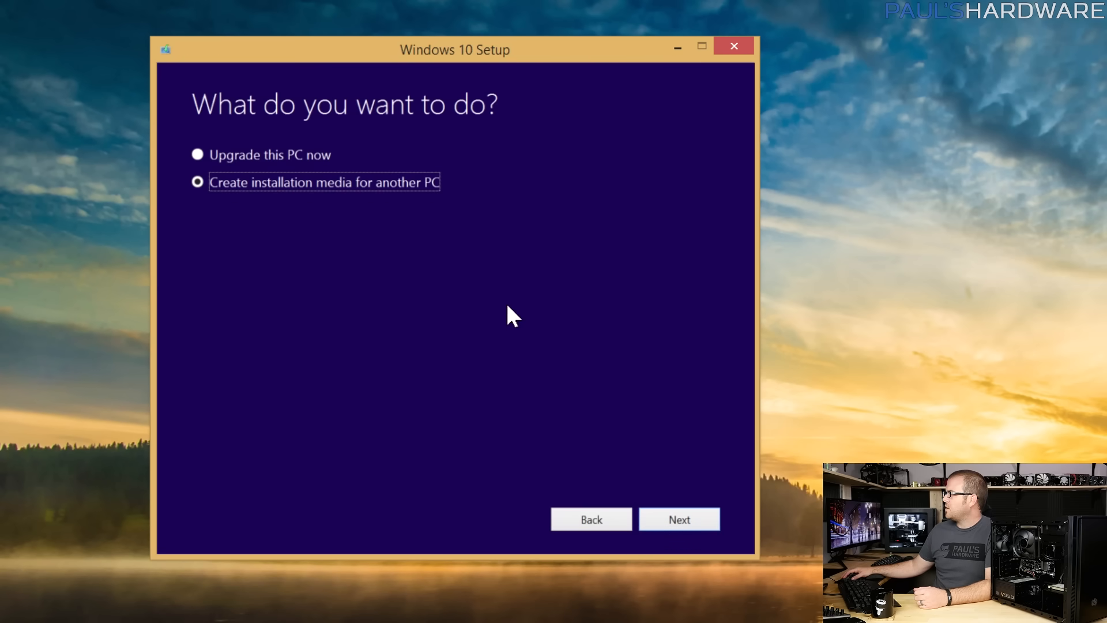
{"action": "left_click", "coordinate": [678, 519]}
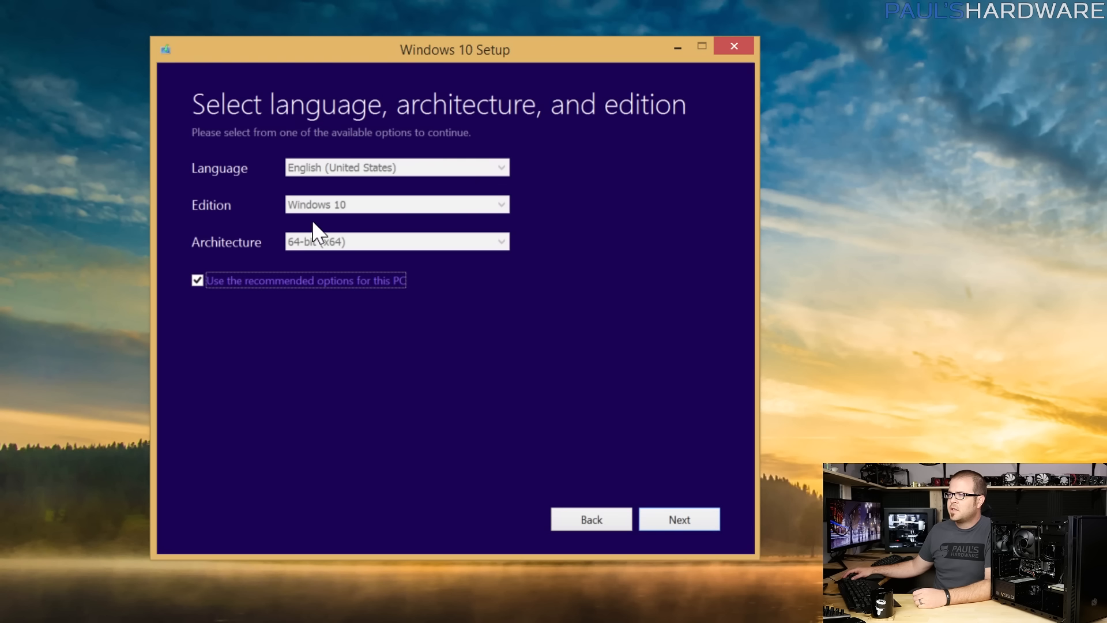
{"action": "mouse_move", "coordinate": [380, 203]}
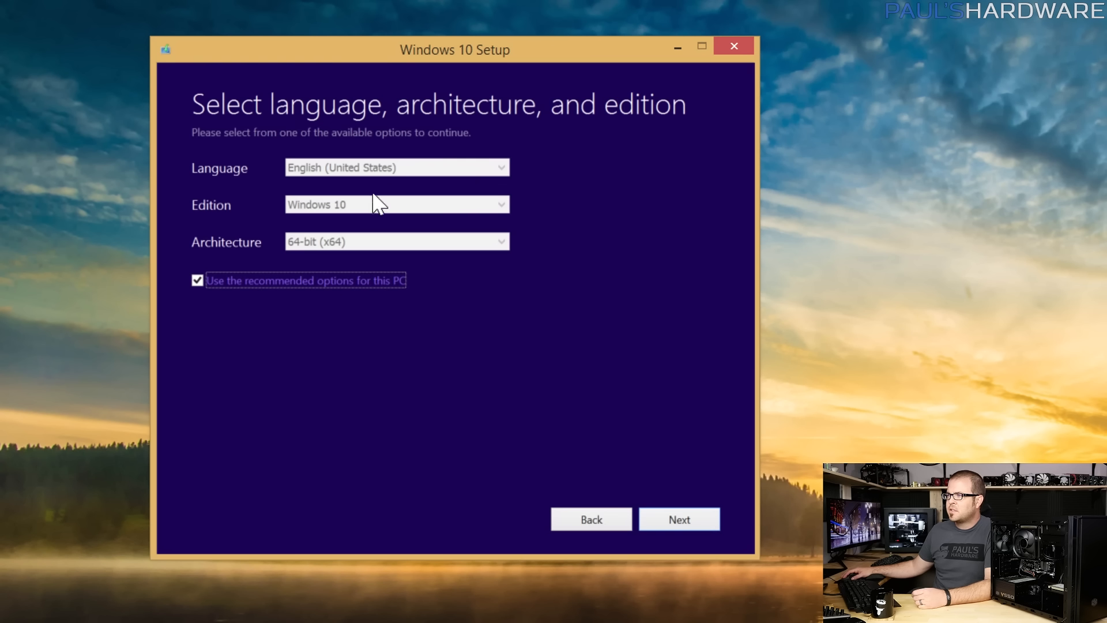
{"action": "mouse_move", "coordinate": [265, 304]}
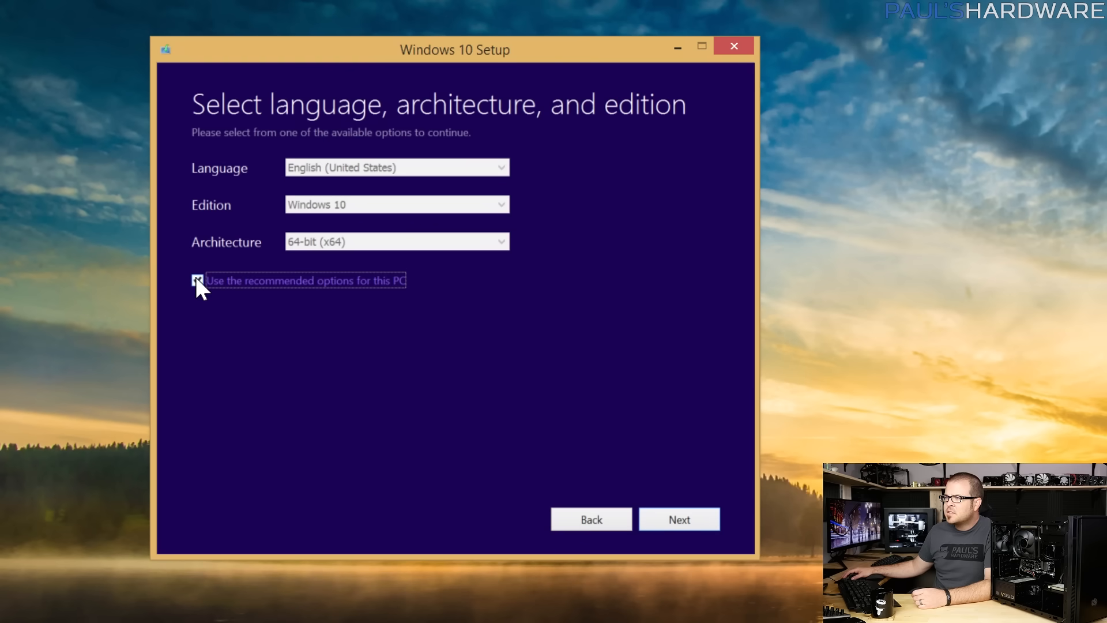
Keep the recommended language and edition, choose USB flash drive, and target E: (MSI-8GB)
{"action": "left_click", "coordinate": [678, 519]}
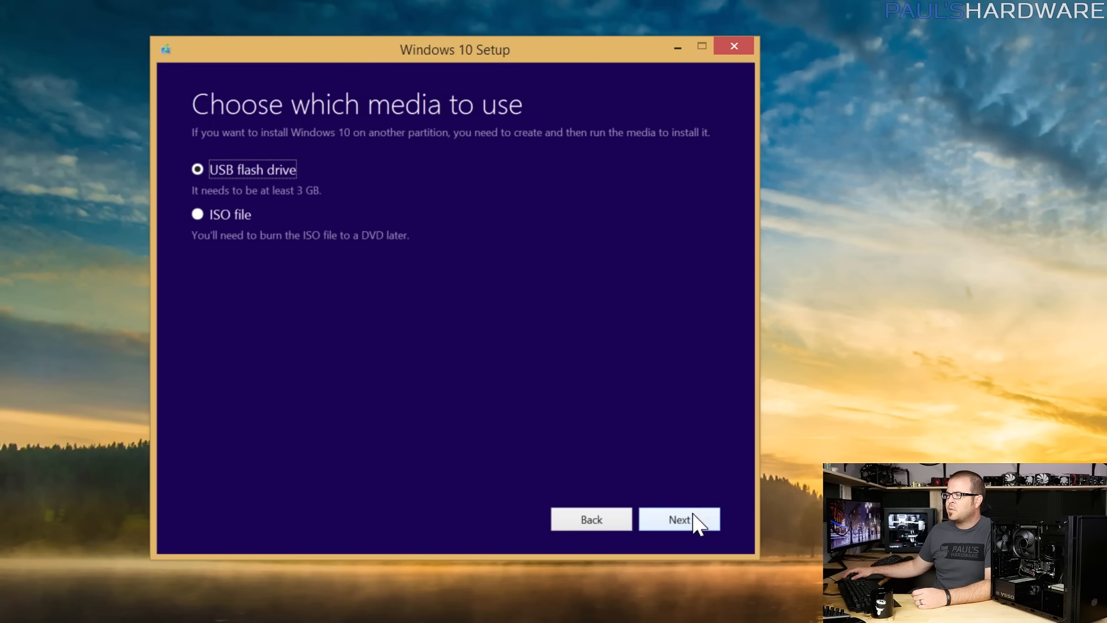
{"action": "left_click", "coordinate": [679, 519]}
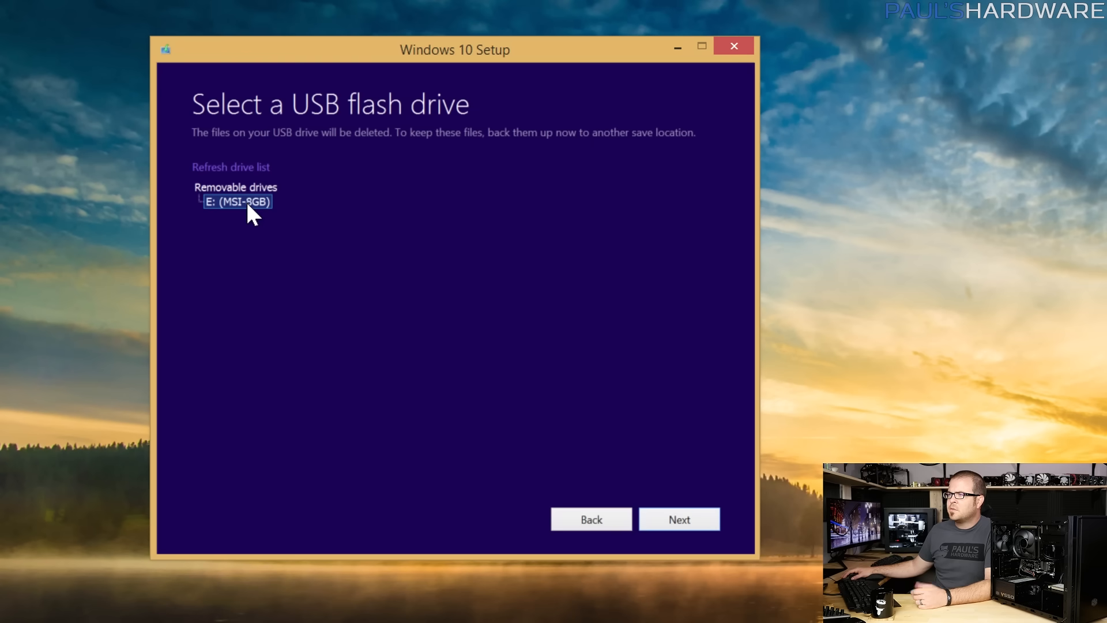
{"action": "left_click", "coordinate": [678, 519]}
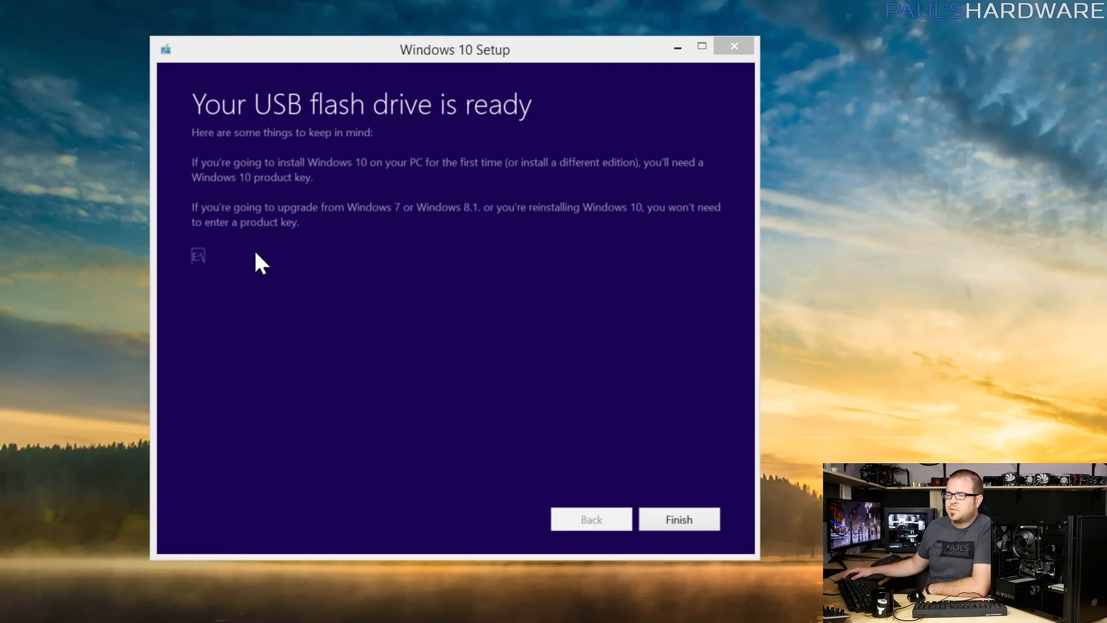
{"action": "mouse_move", "coordinate": [249, 223]}
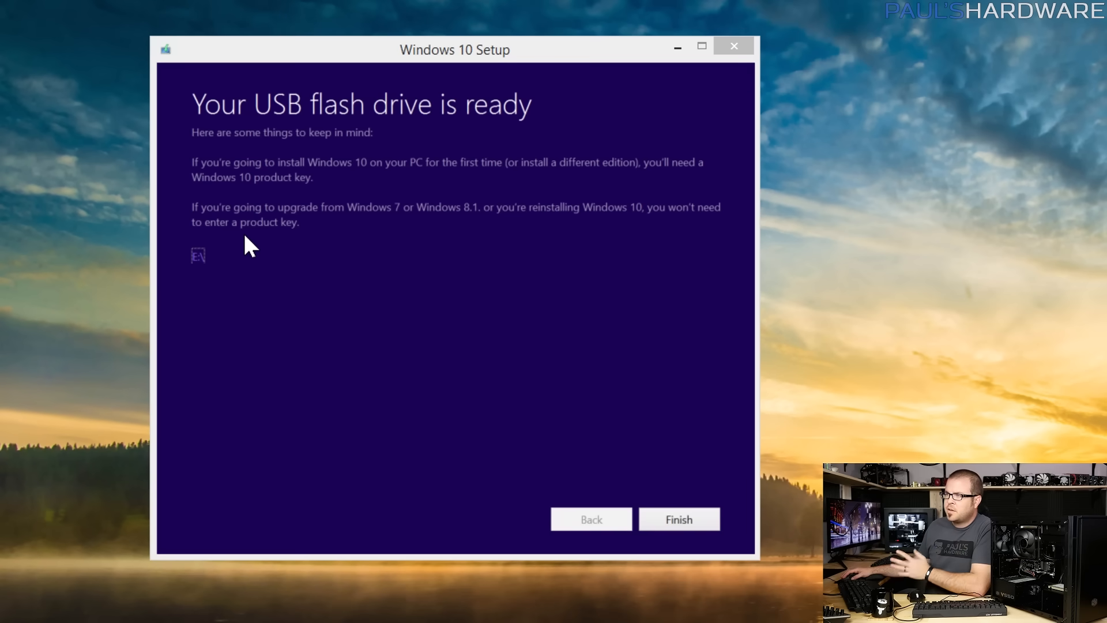
{"action": "left_click", "coordinate": [678, 519]}
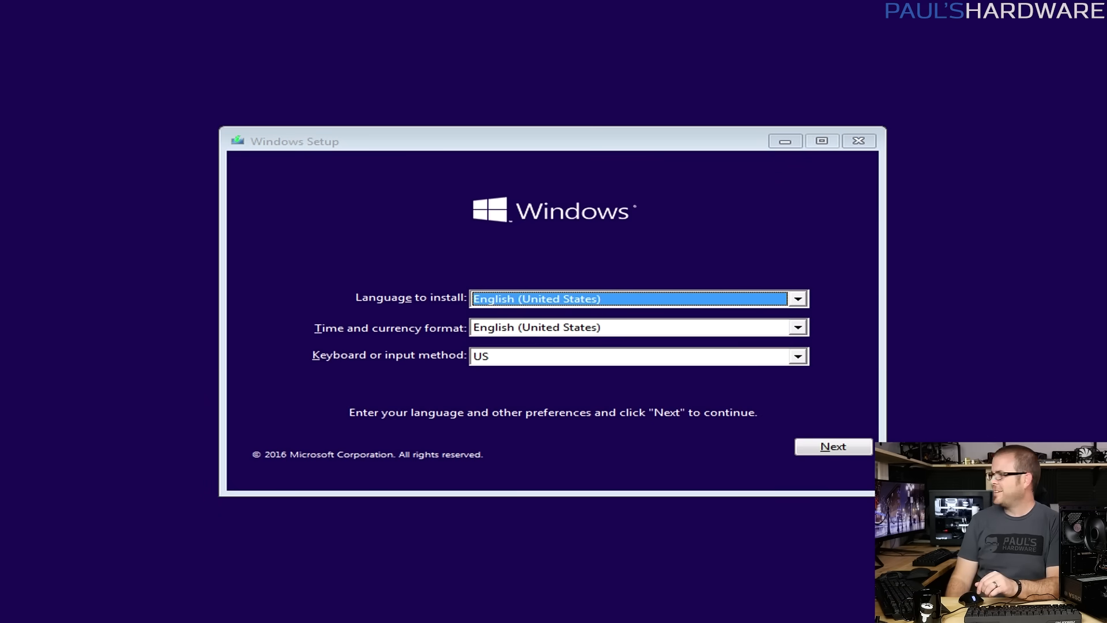
Keep English settings, enter the product key and accept the license terms
{"action": "left_click", "coordinate": [833, 447]}
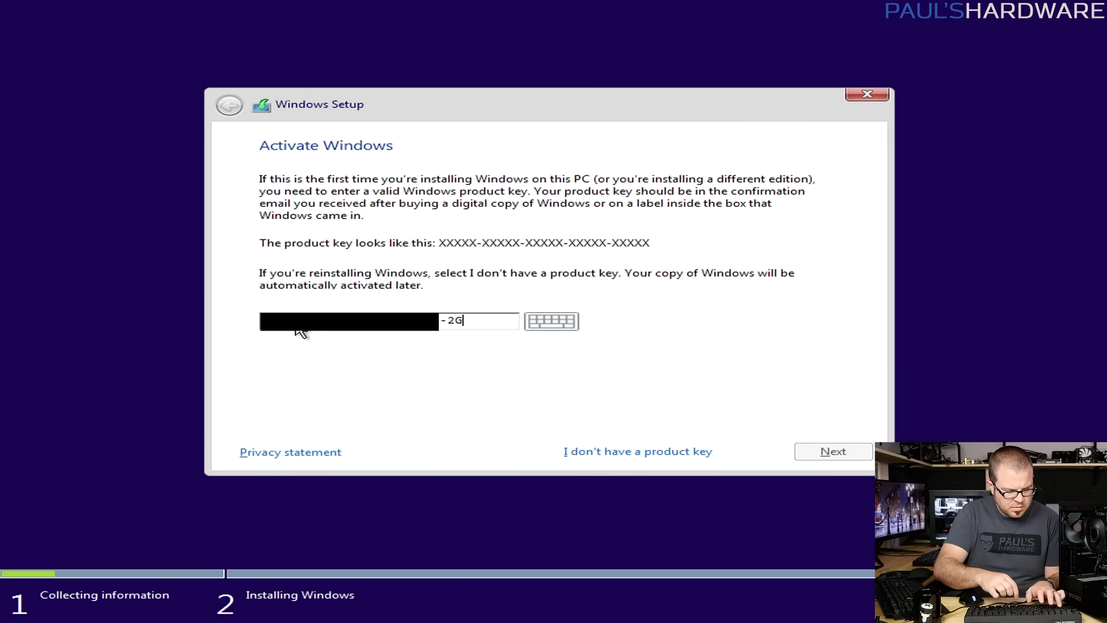
{"action": "type", "text": "YW2"}
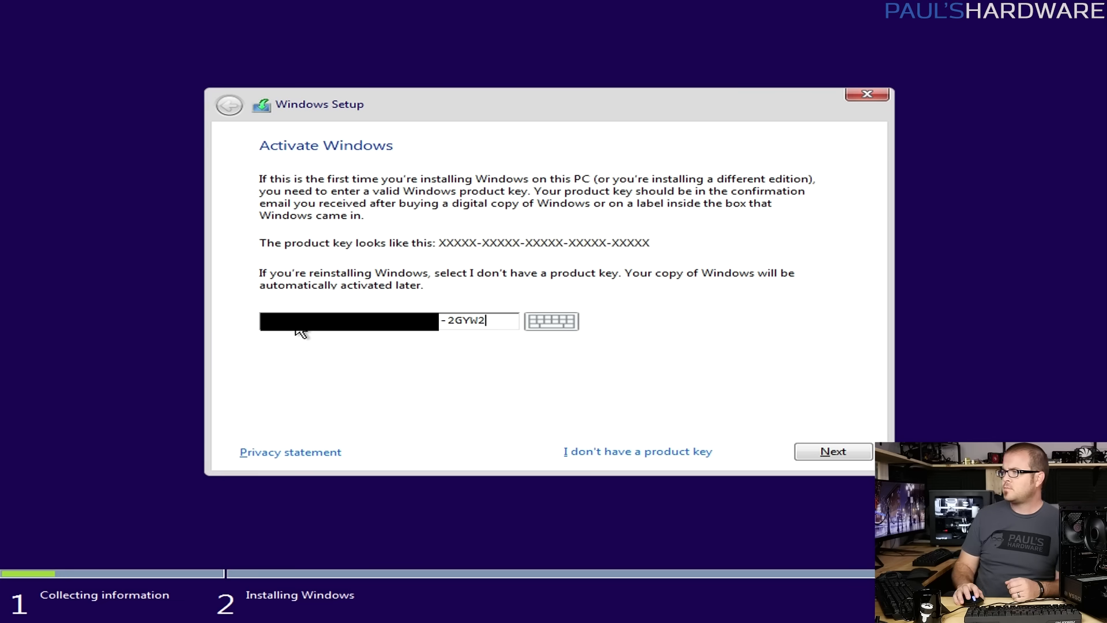
{"action": "left_click", "coordinate": [832, 451]}
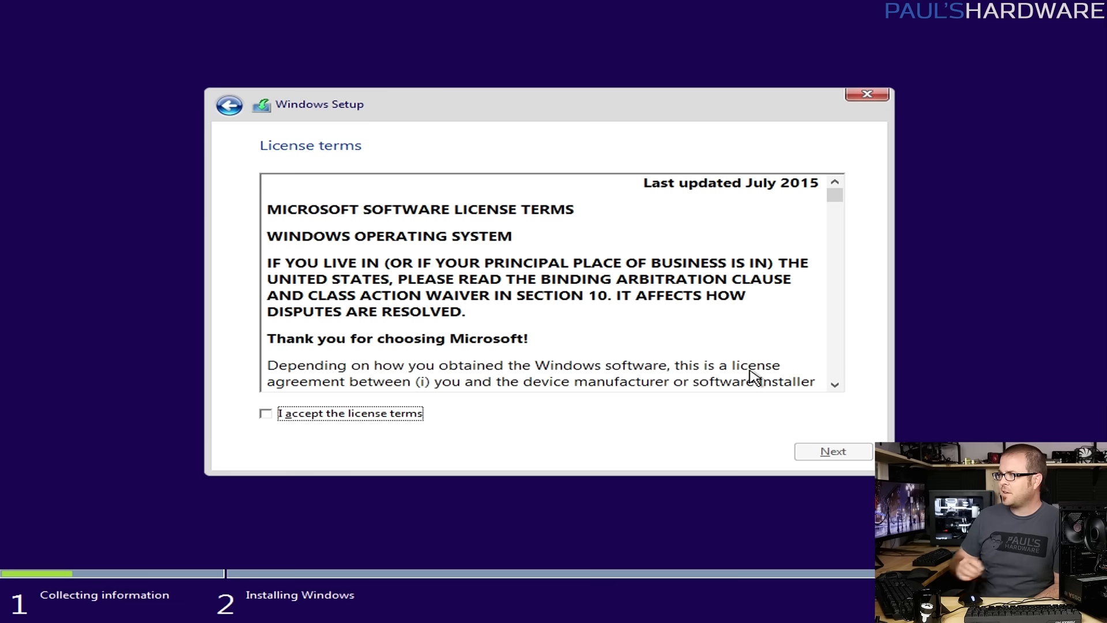
{"action": "left_click", "coordinate": [832, 451]}
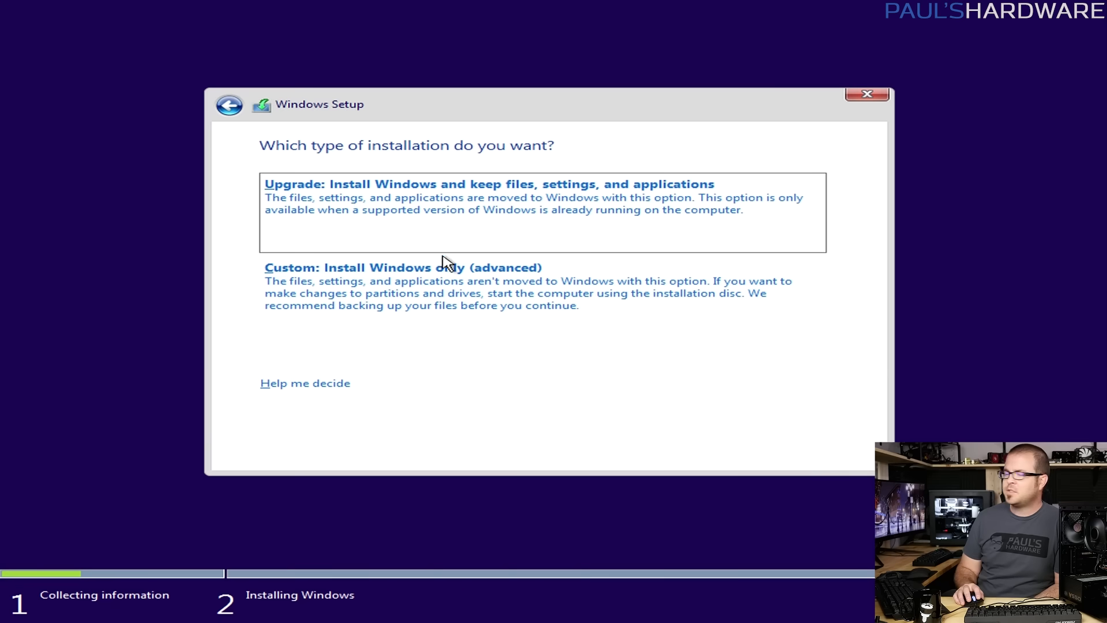
Custom install: delete the Intel 510 250GB partition and install onto the unallocated space
{"action": "left_click", "coordinate": [403, 267]}
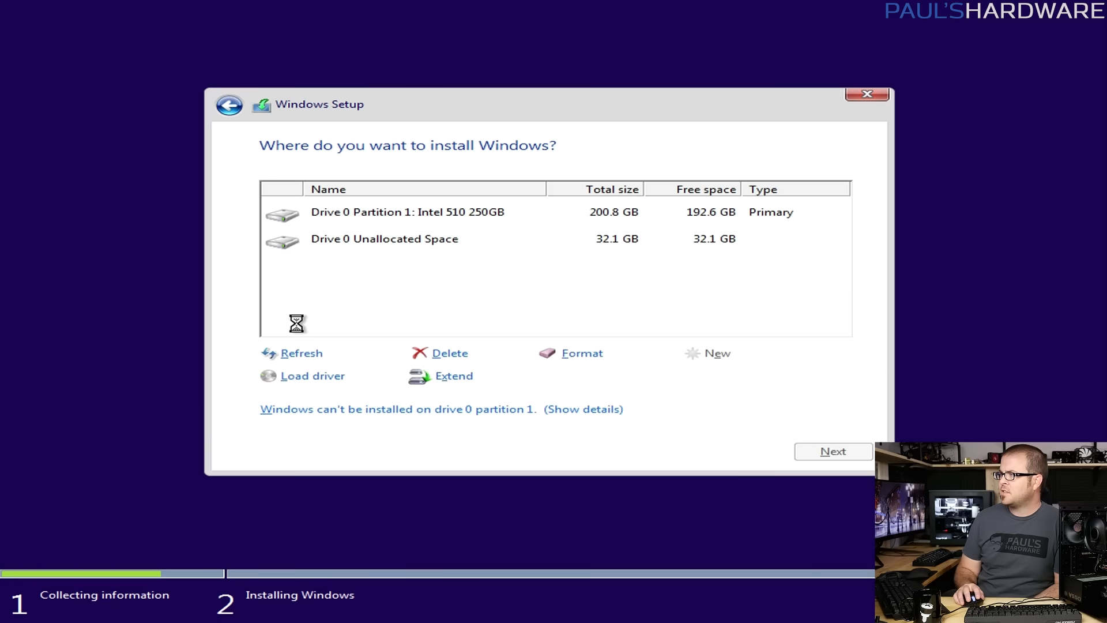
{"action": "left_click", "coordinate": [406, 212]}
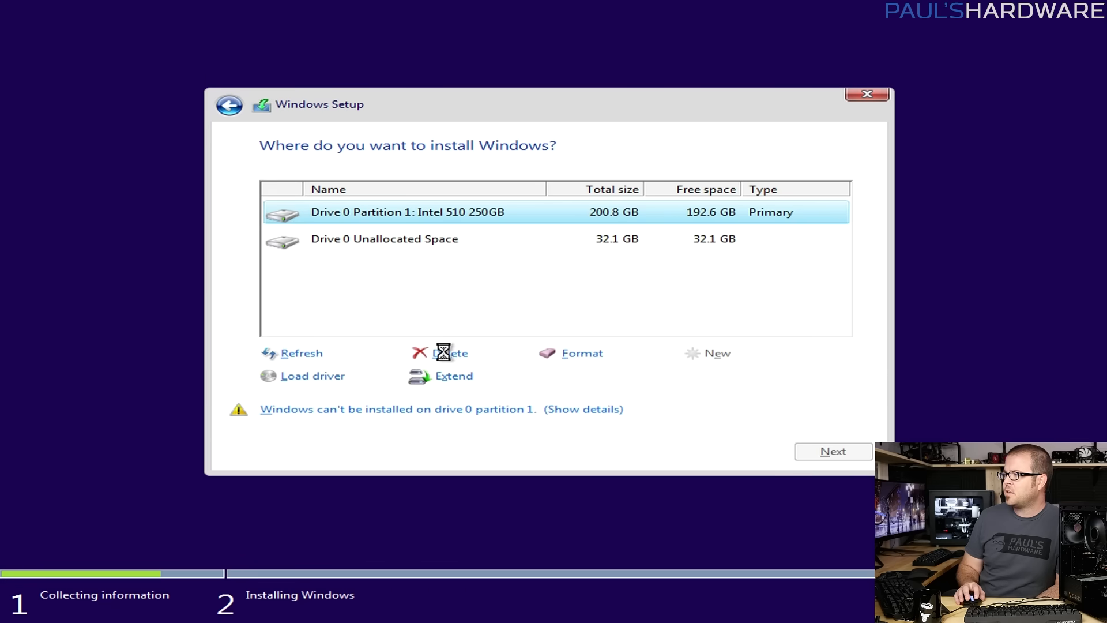
{"action": "left_click", "coordinate": [451, 353]}
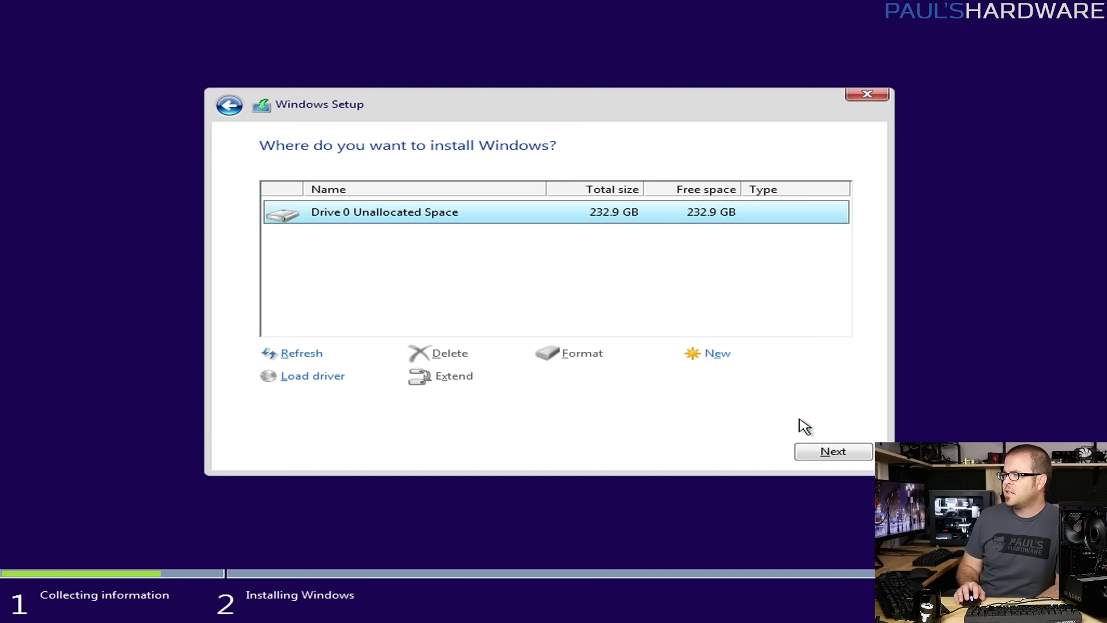
{"action": "left_click", "coordinate": [833, 451]}
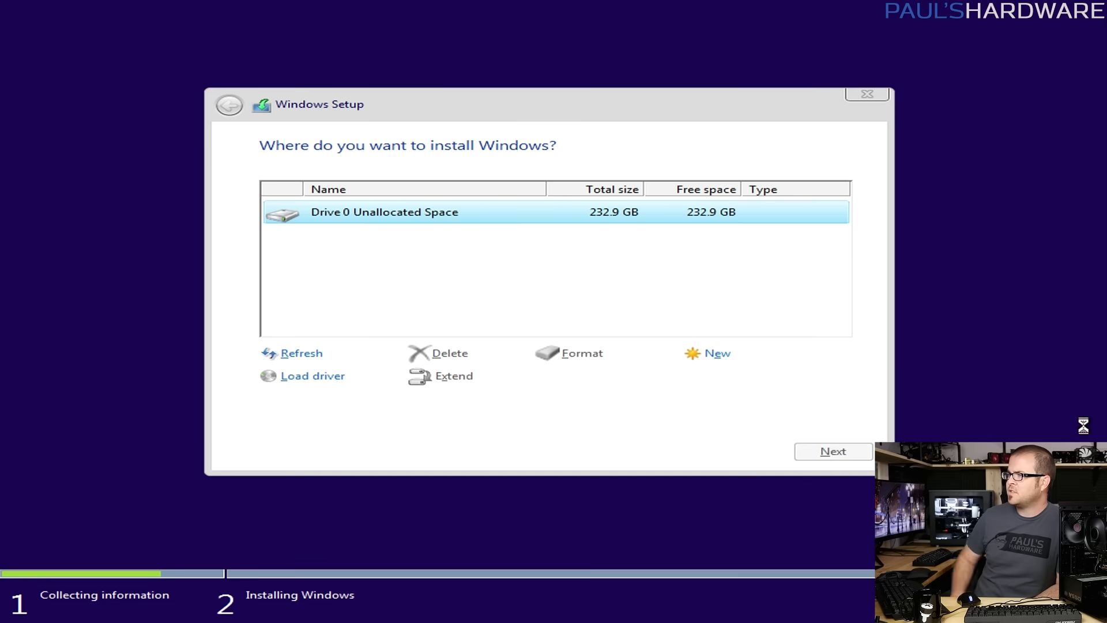
{"action": "left_click", "coordinate": [834, 451]}
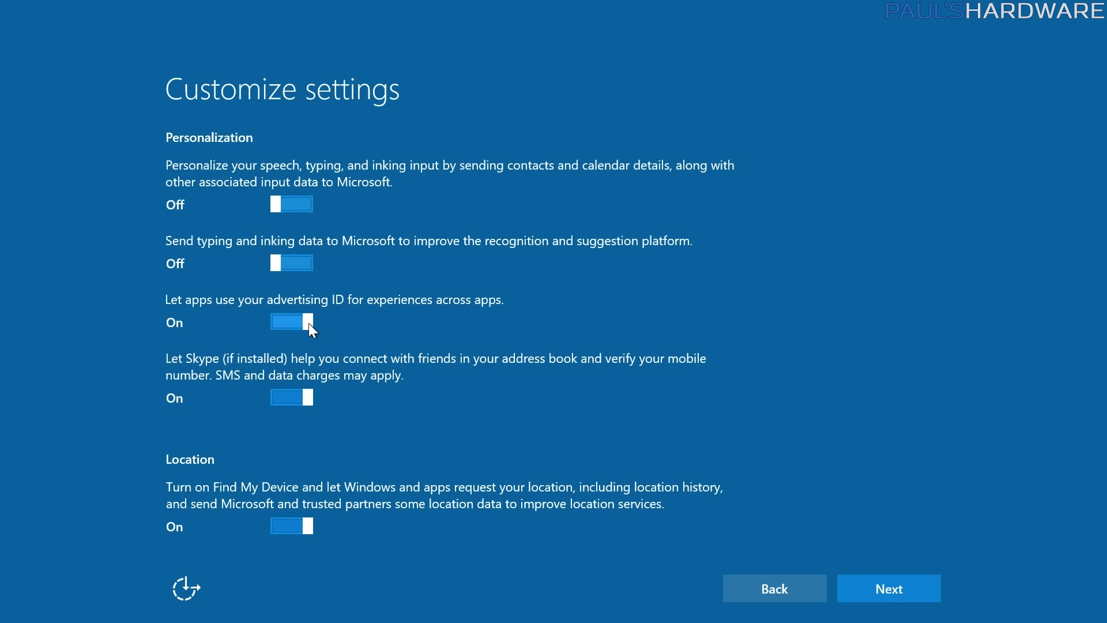
Switch off advertising ID, hotspot auto-connect, browser page prediction and update sharing
{"action": "left_click", "coordinate": [292, 322]}
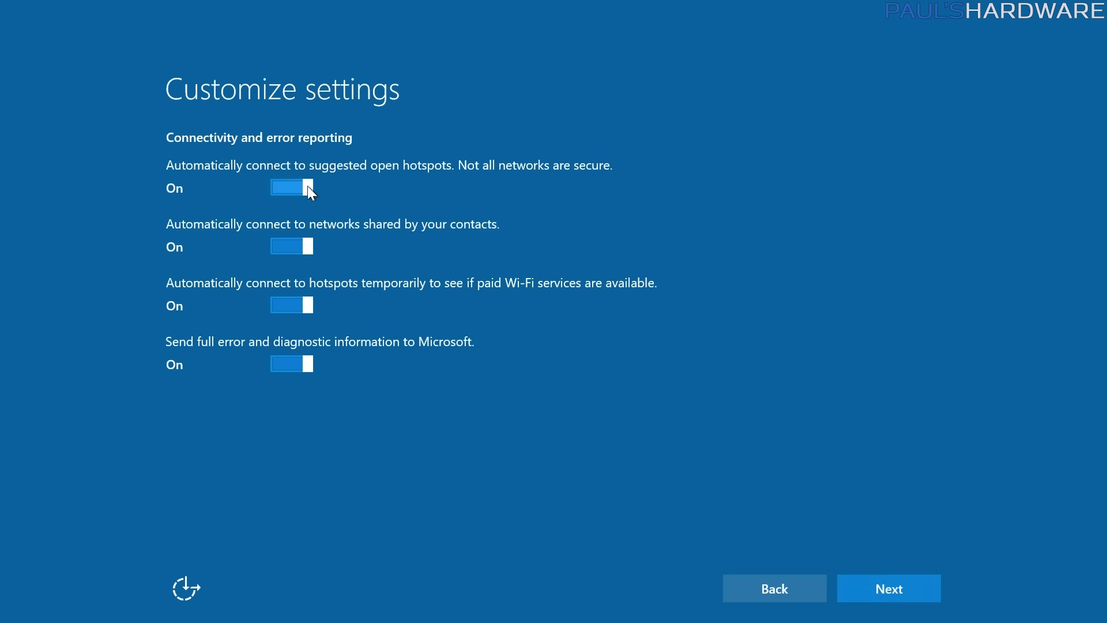
{"action": "left_click", "coordinate": [888, 588]}
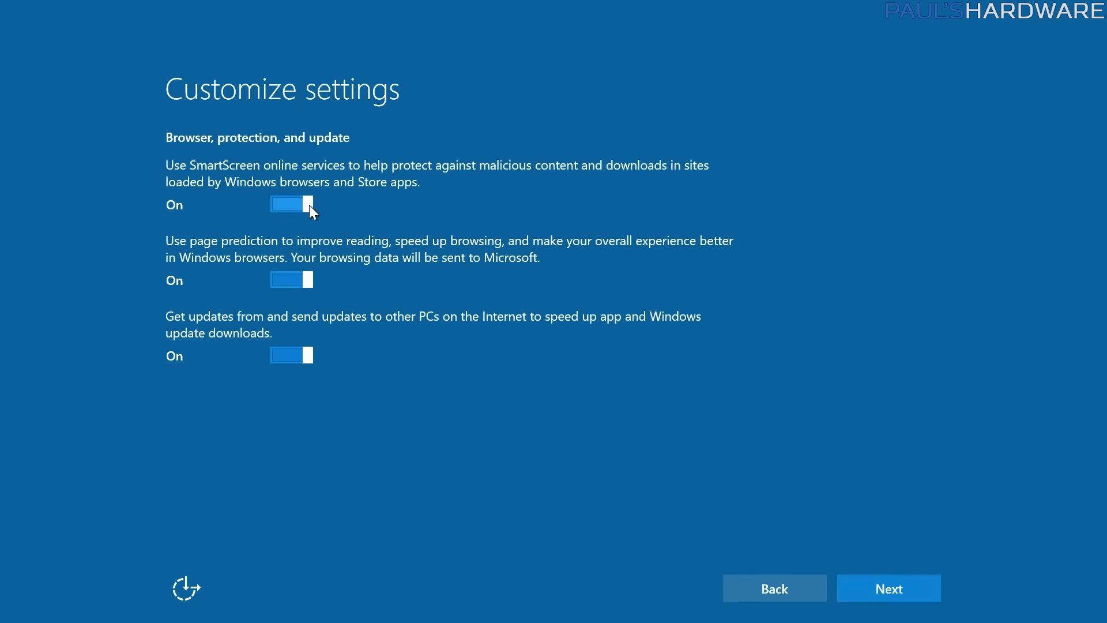
{"action": "left_click", "coordinate": [290, 280]}
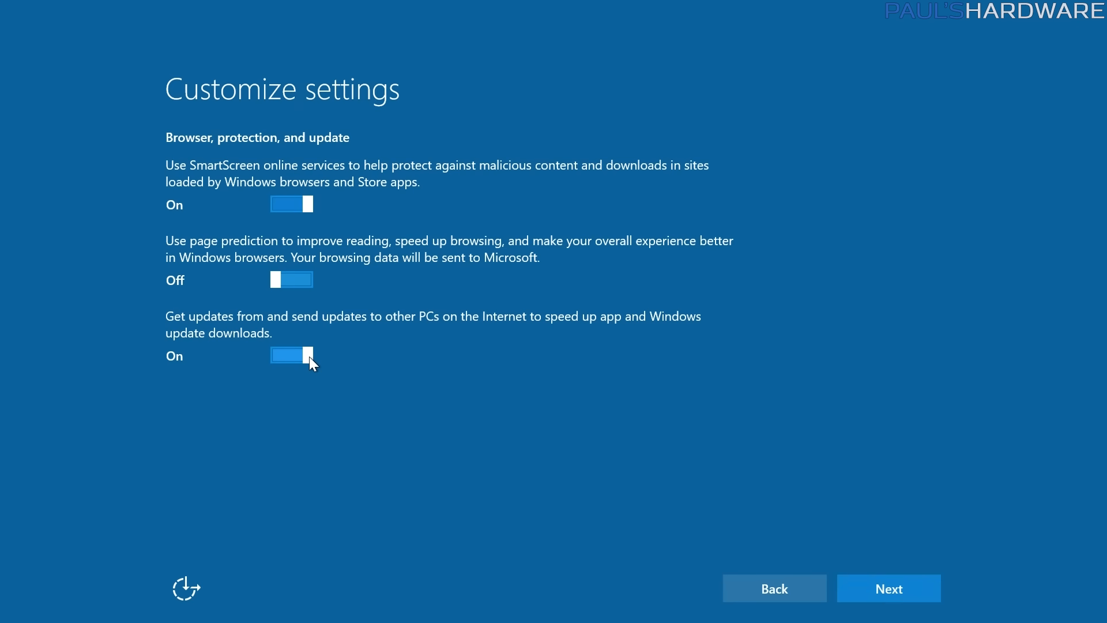
{"action": "left_click", "coordinate": [888, 589]}
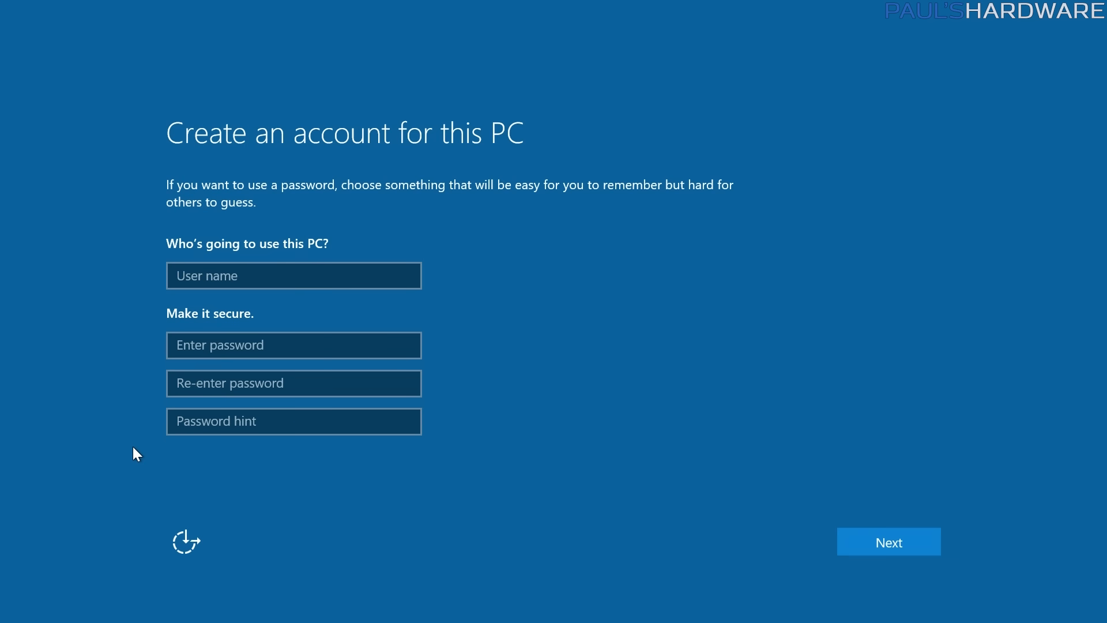
Enter the user name for the new 'Mom & Dad' local account
{"action": "type", "text": "M"}
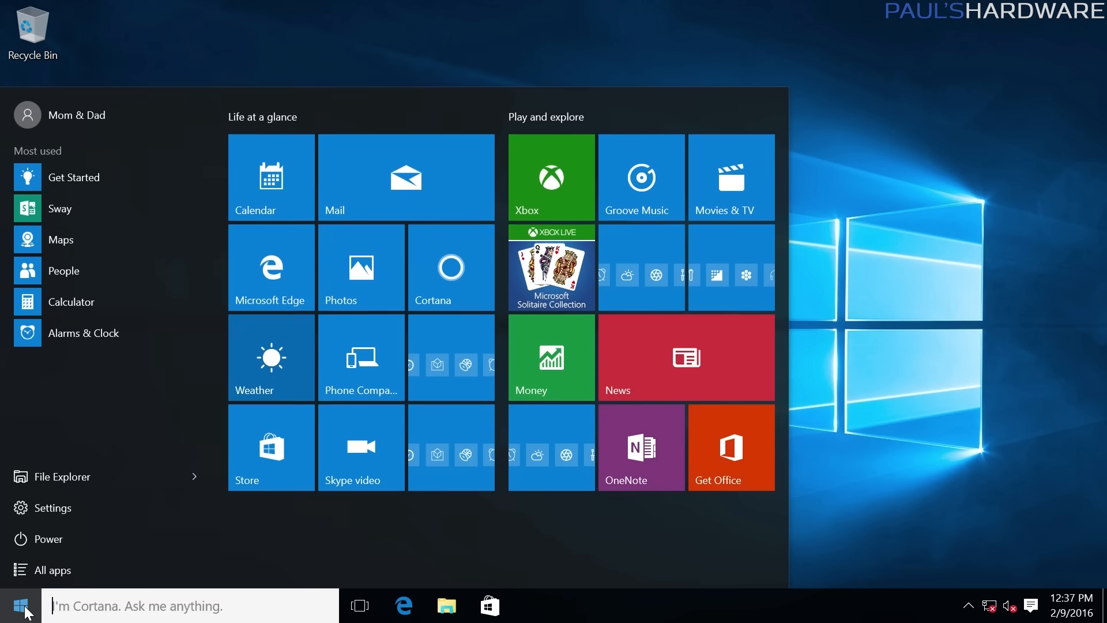
Search 'activate', open the activation status and answer the network discoverability prompt
{"action": "type", "text": "activate"}
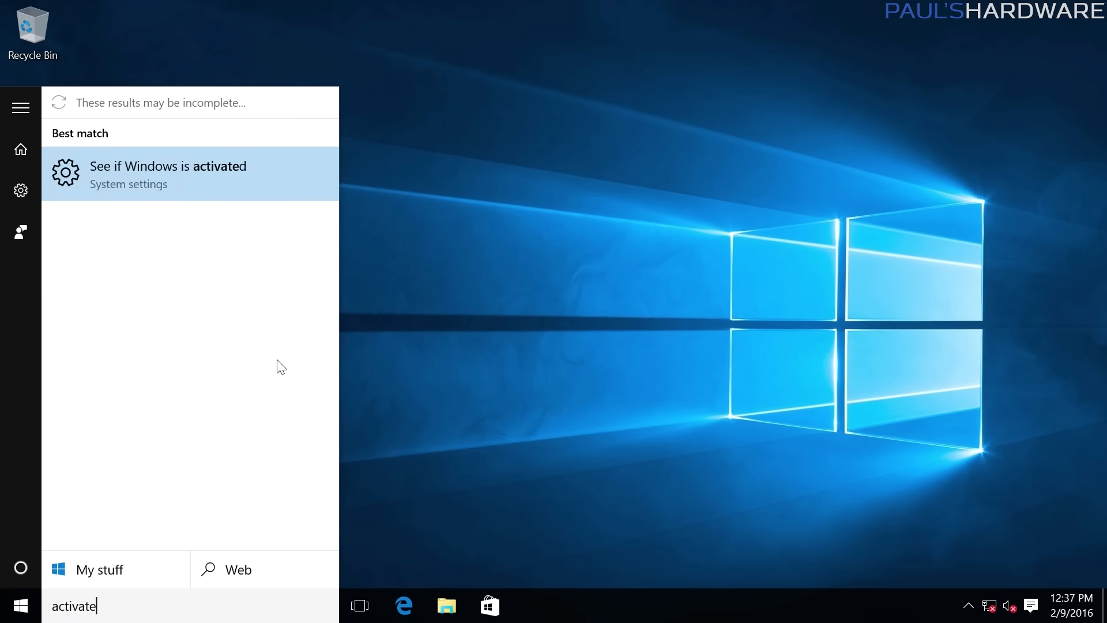
{"action": "left_click", "coordinate": [168, 173]}
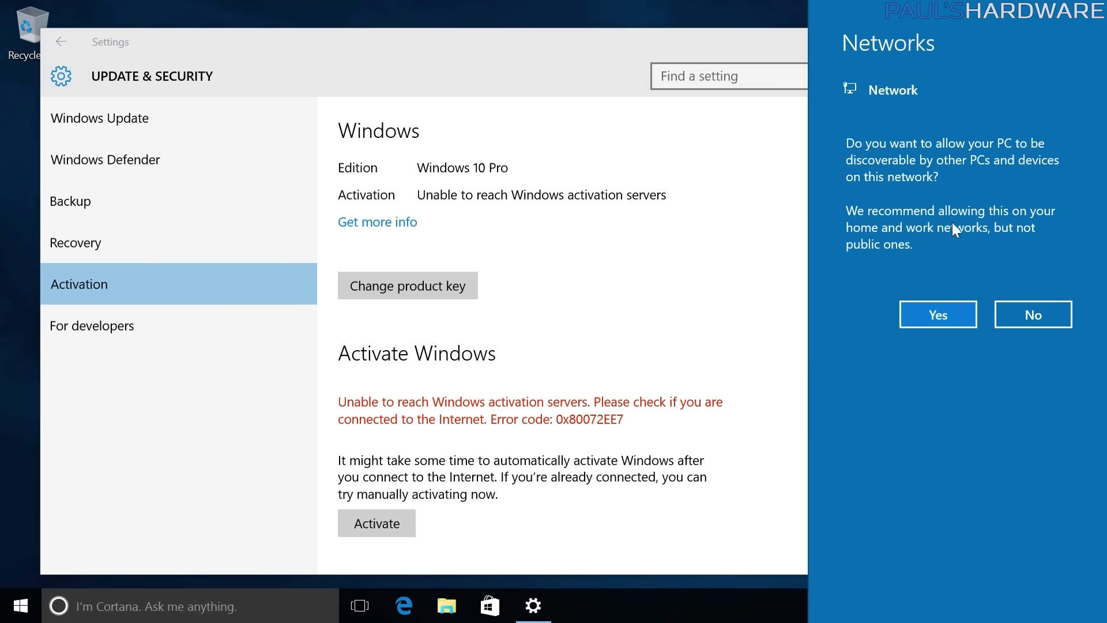
{"action": "left_click", "coordinate": [937, 314]}
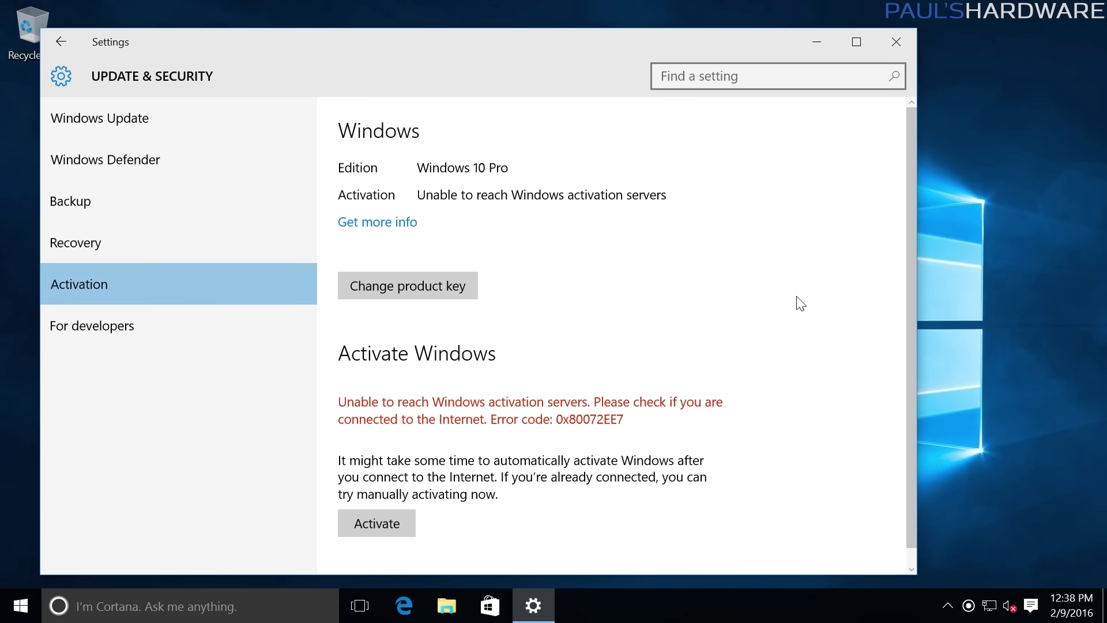
{"action": "mouse_move", "coordinate": [819, 347]}
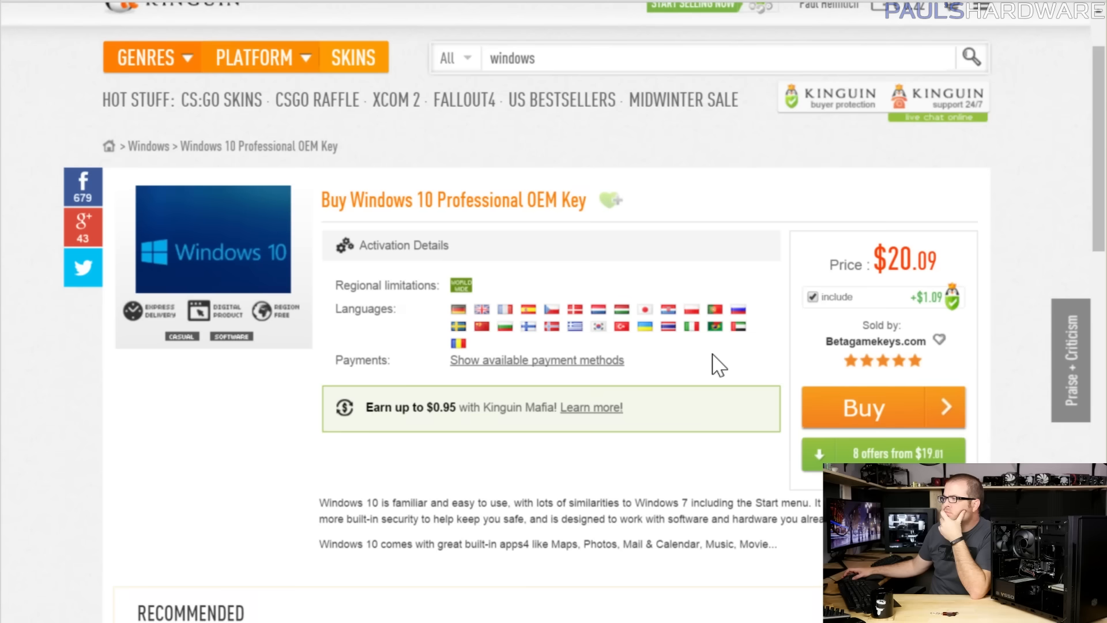
{"action": "scroll", "scroll_direction": "down", "scroll_amount": 3}
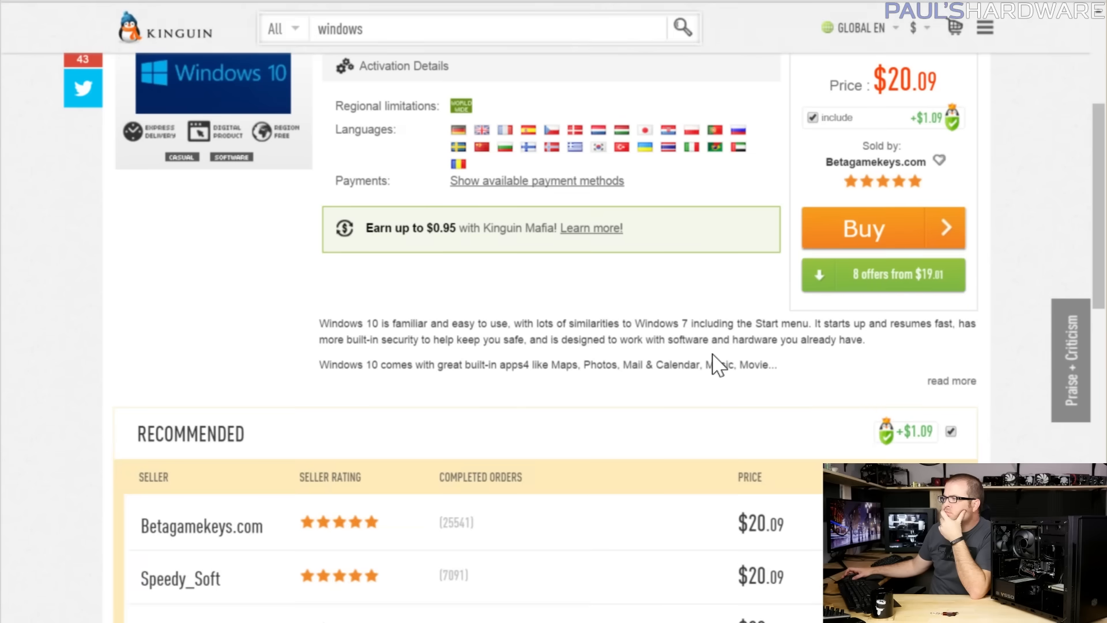
{"action": "scroll", "scroll_direction": "down", "scroll_amount": 3}
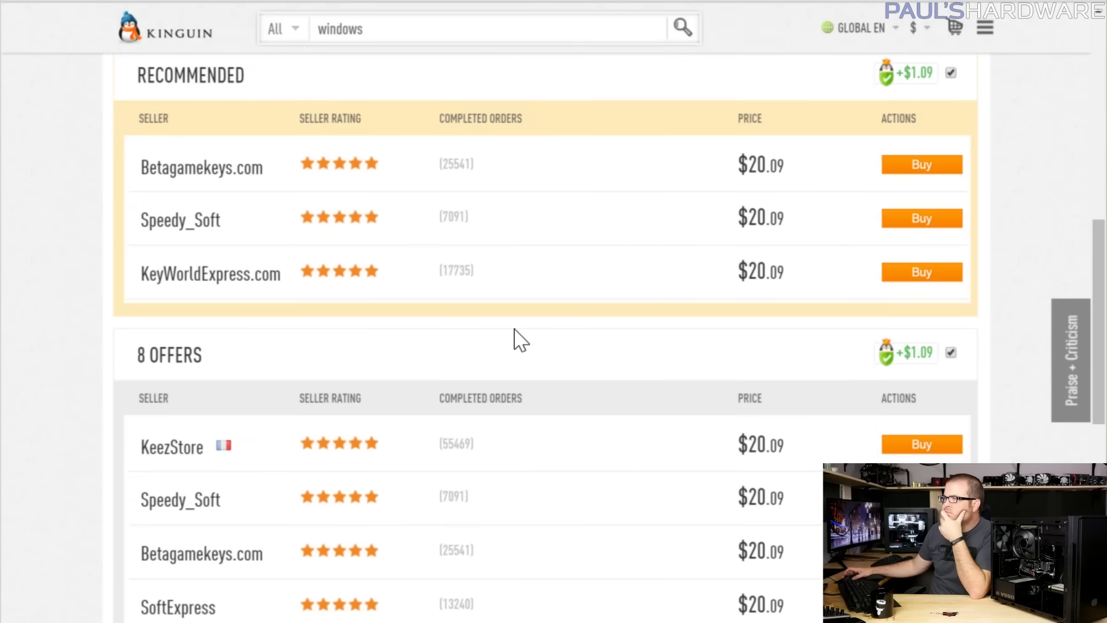
{"action": "scroll", "scroll_direction": "down", "scroll_amount": 3}
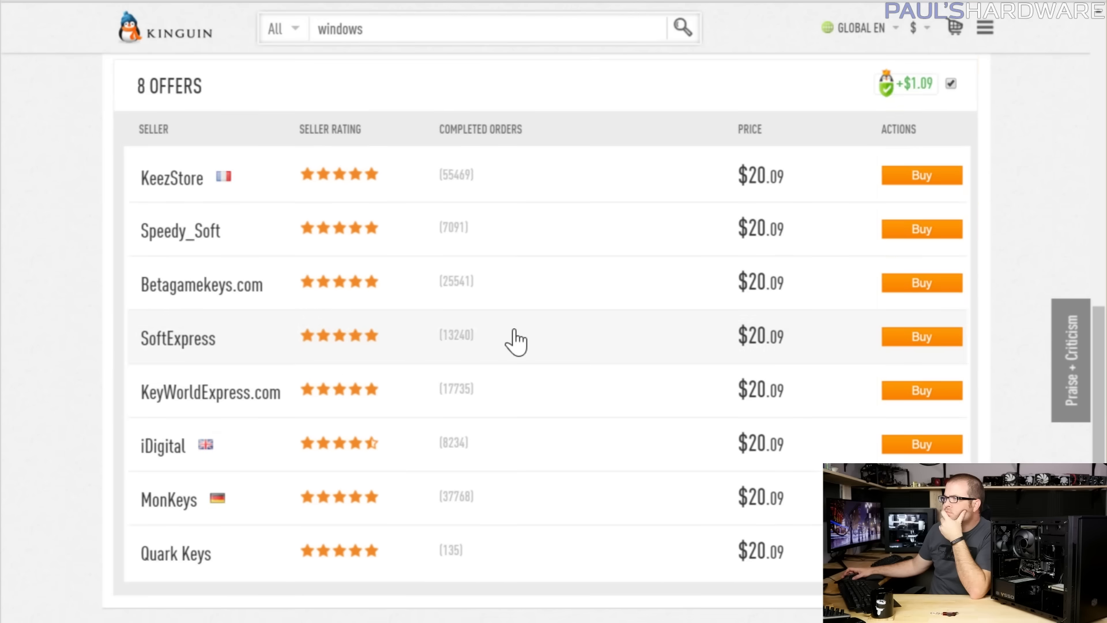